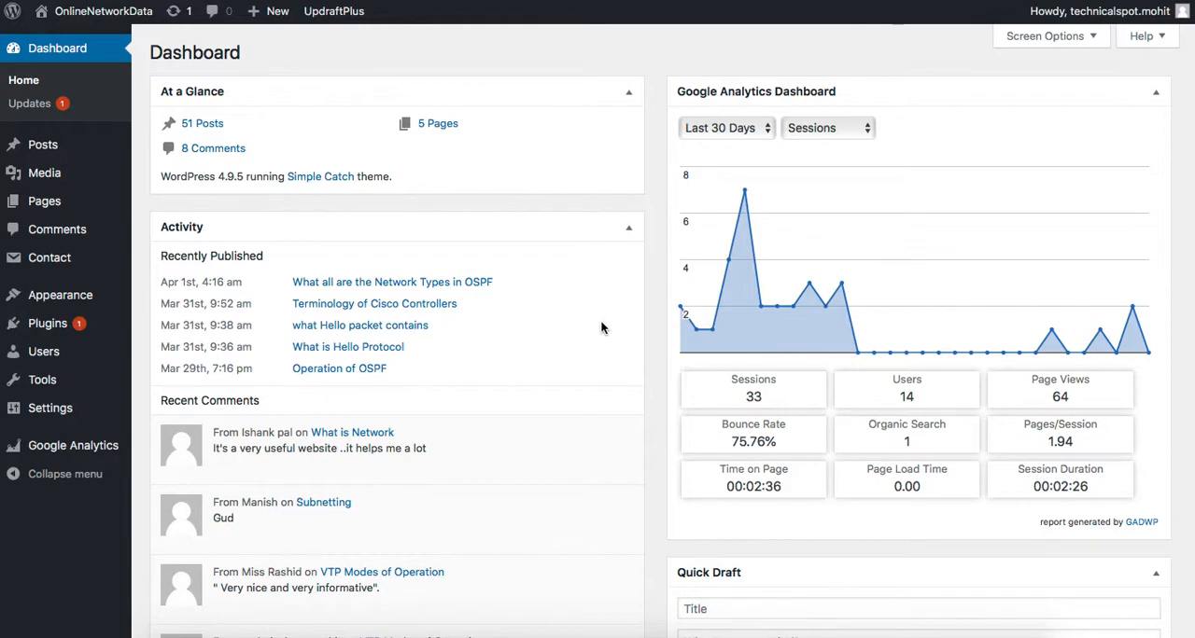
mouse_move(616, 329)
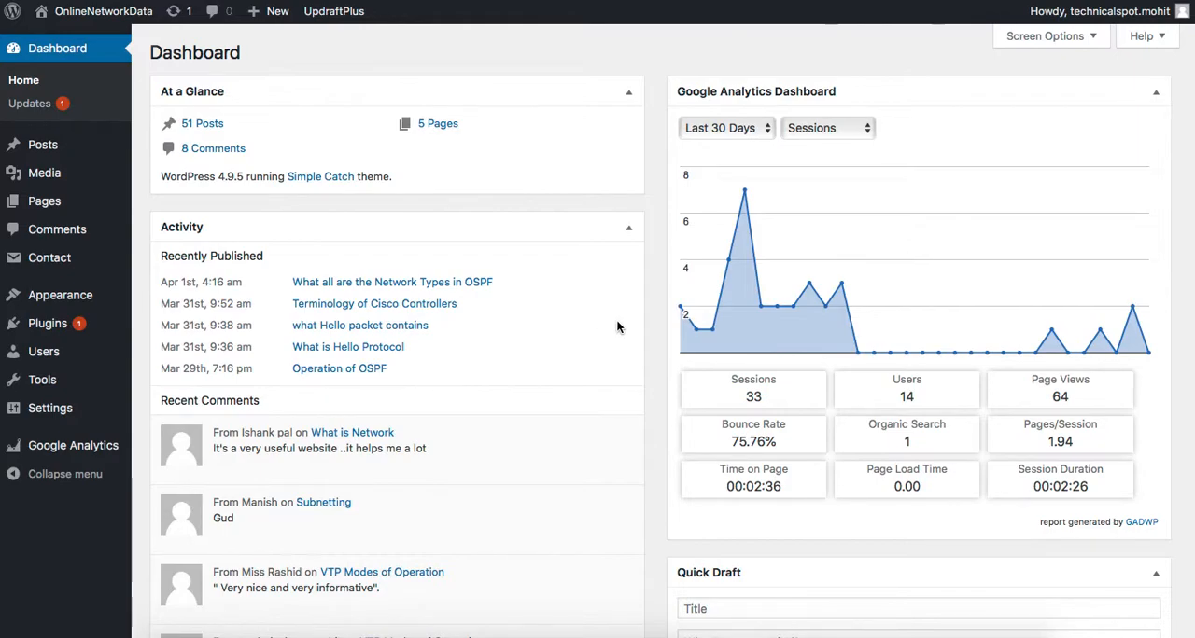
mouse_move(639, 316)
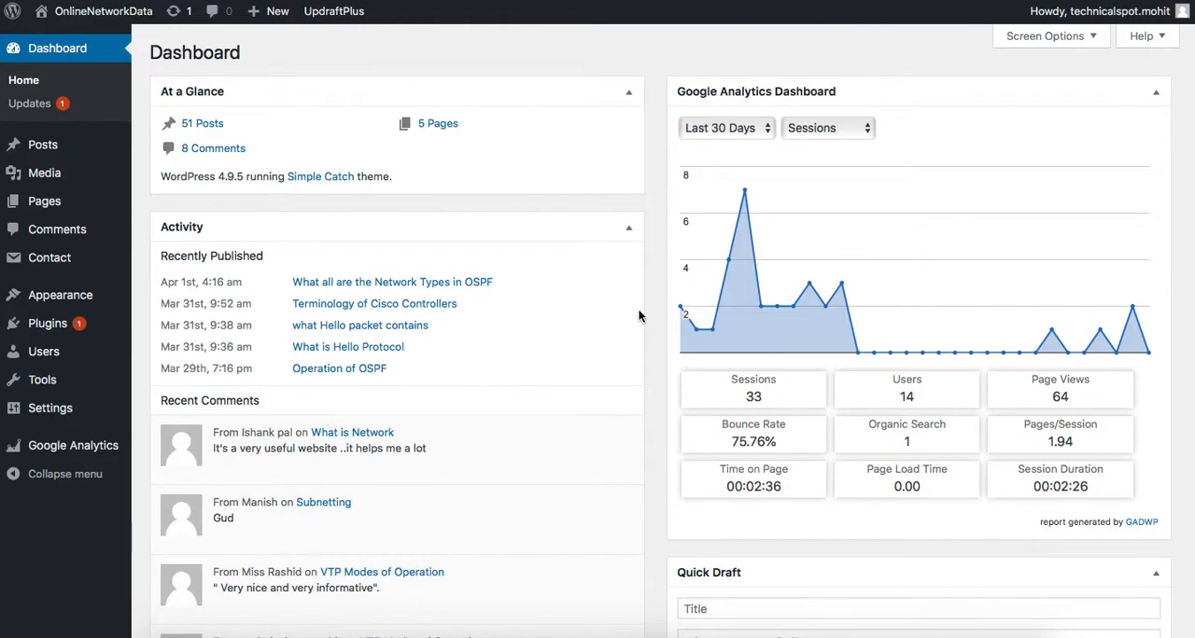
mouse_move(653, 325)
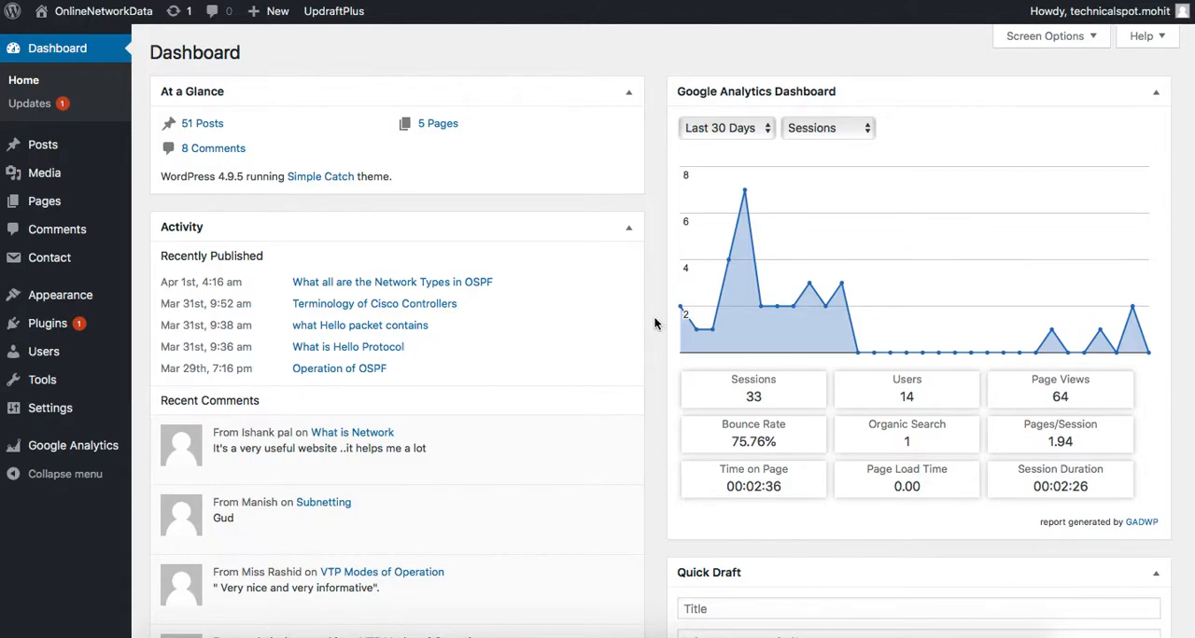
mouse_move(495, 190)
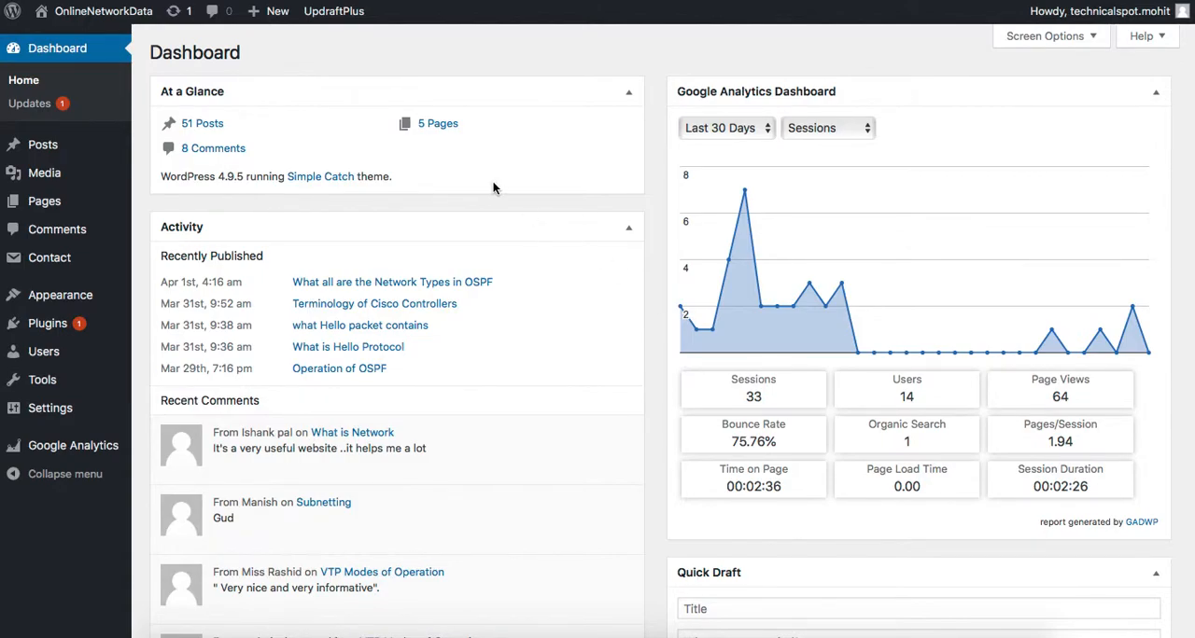
mouse_move(317, 113)
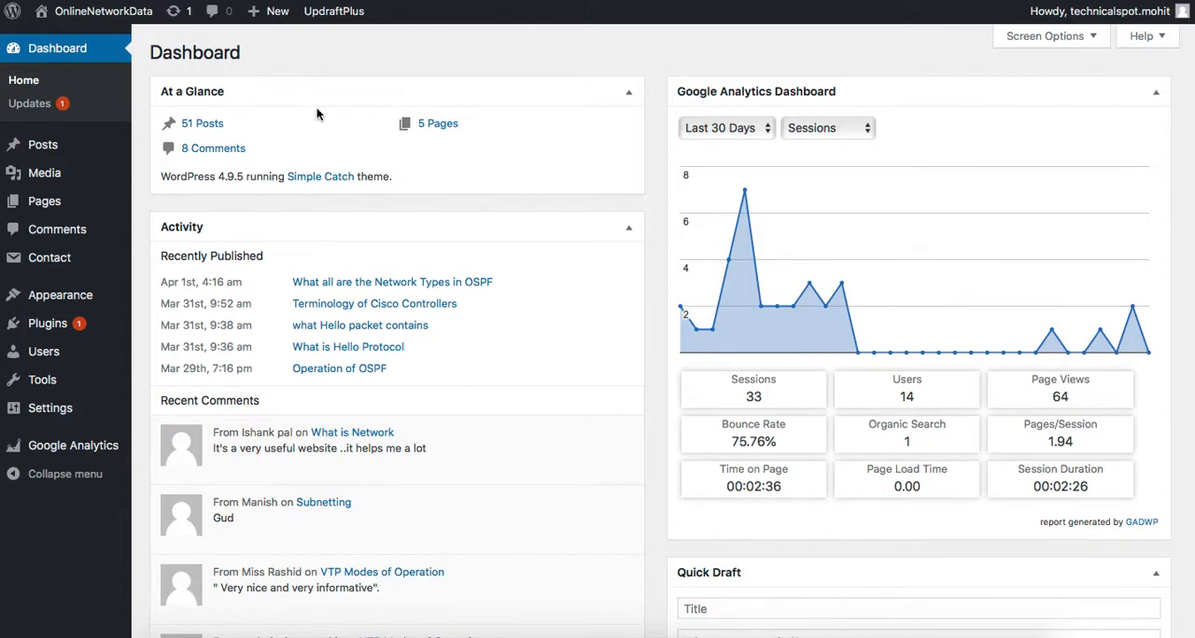
mouse_move(198, 124)
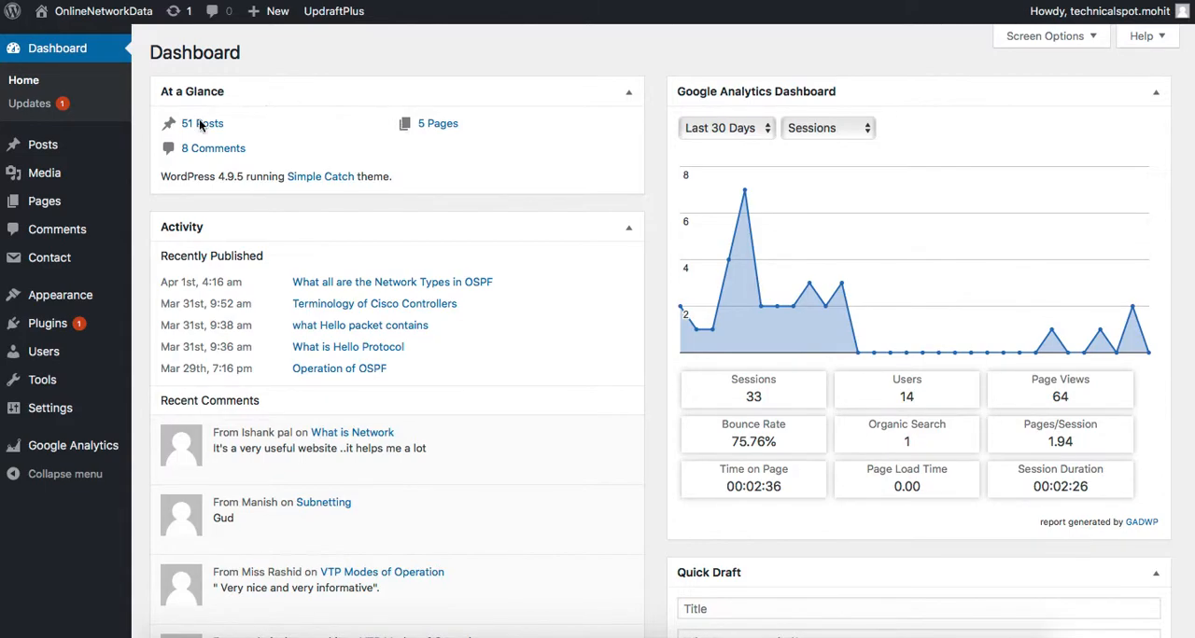
mouse_move(231, 187)
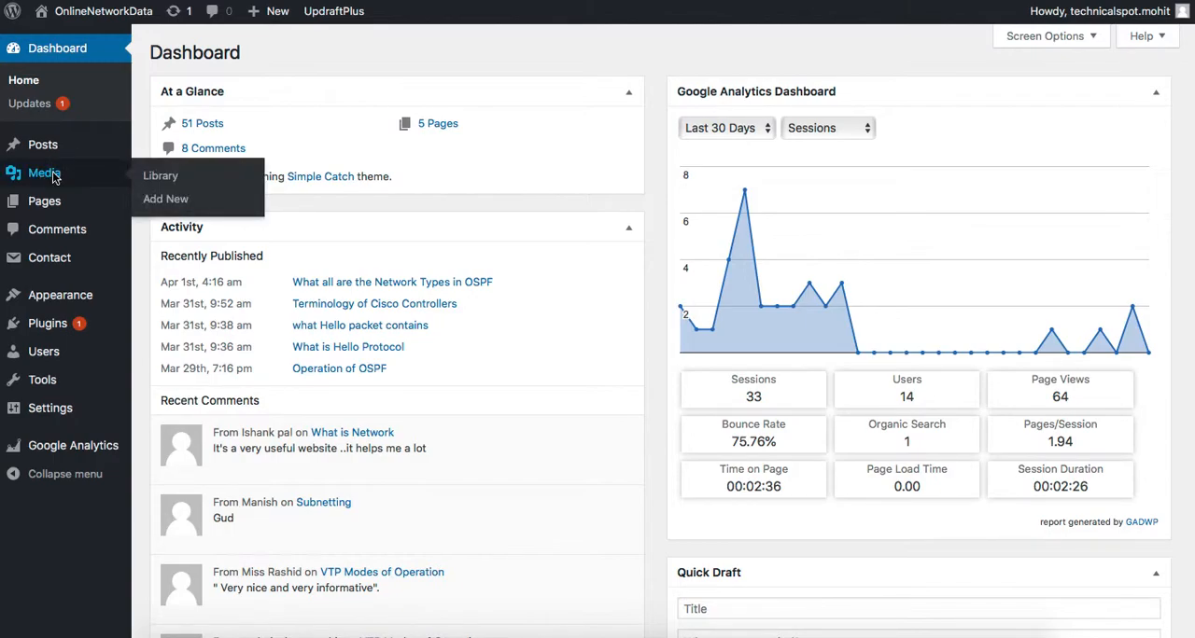
- Reveal the Media Library uploader and highlight its 'Maximum upload file size: 10 MB' line
click(161, 175)
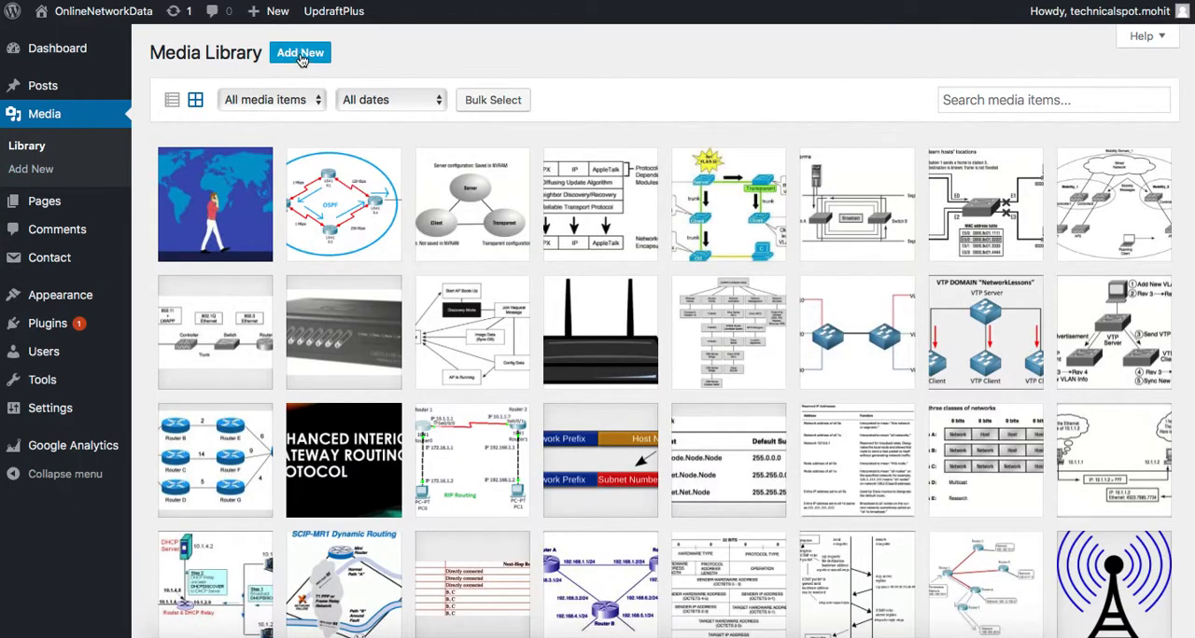
click(298, 53)
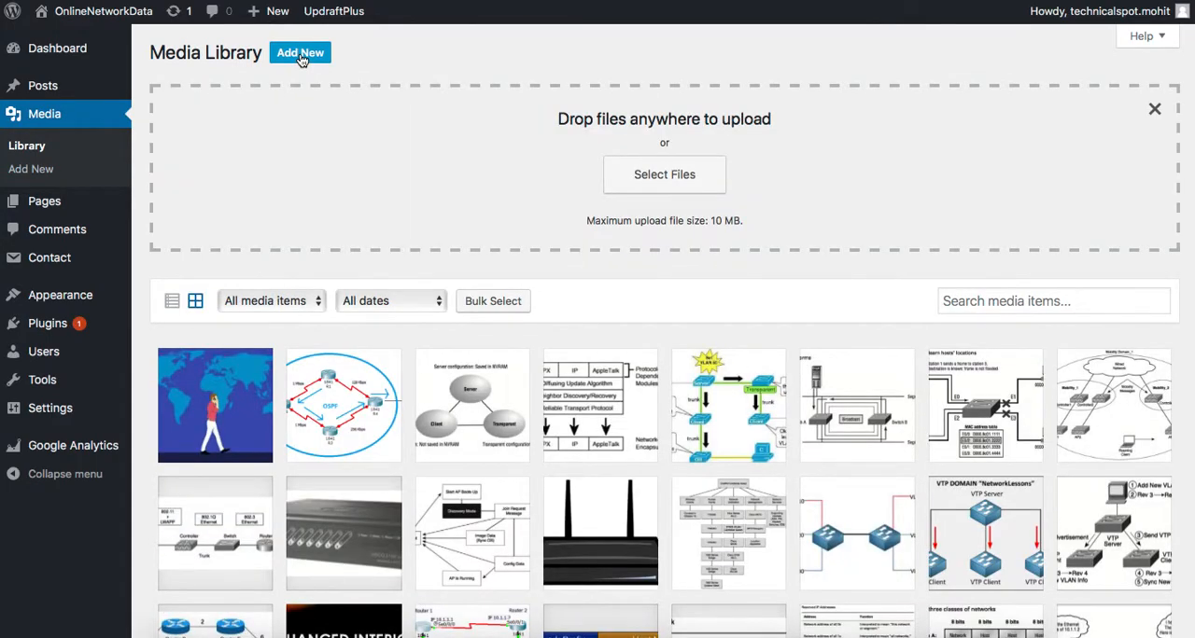
mouse_move(562, 229)
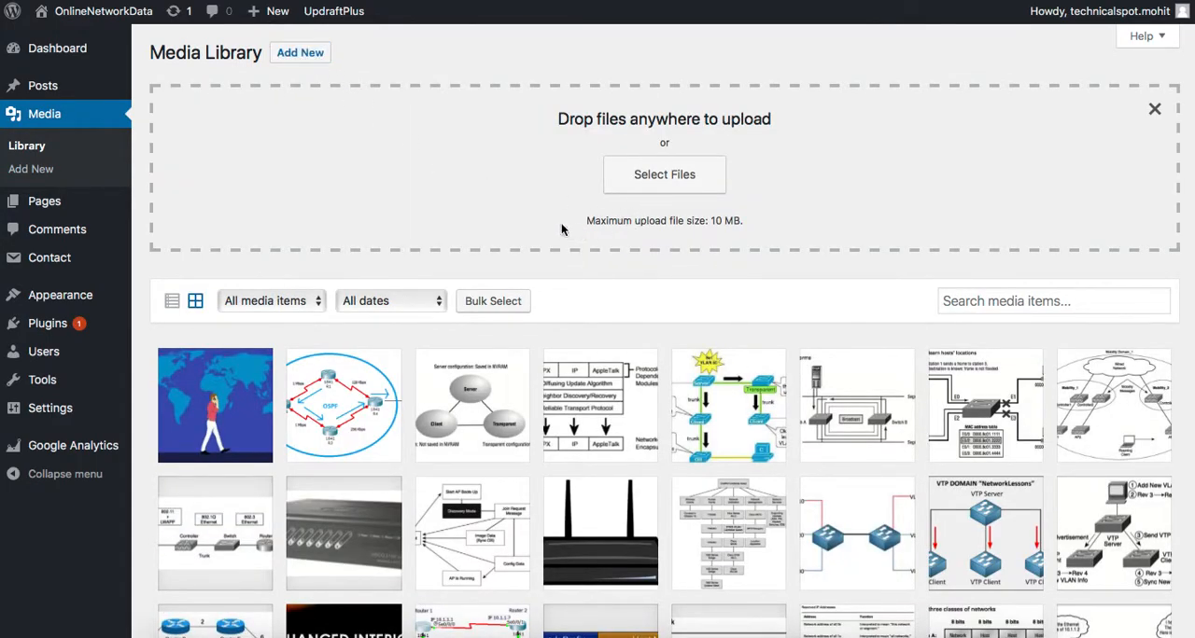
mouse_move(588, 222)
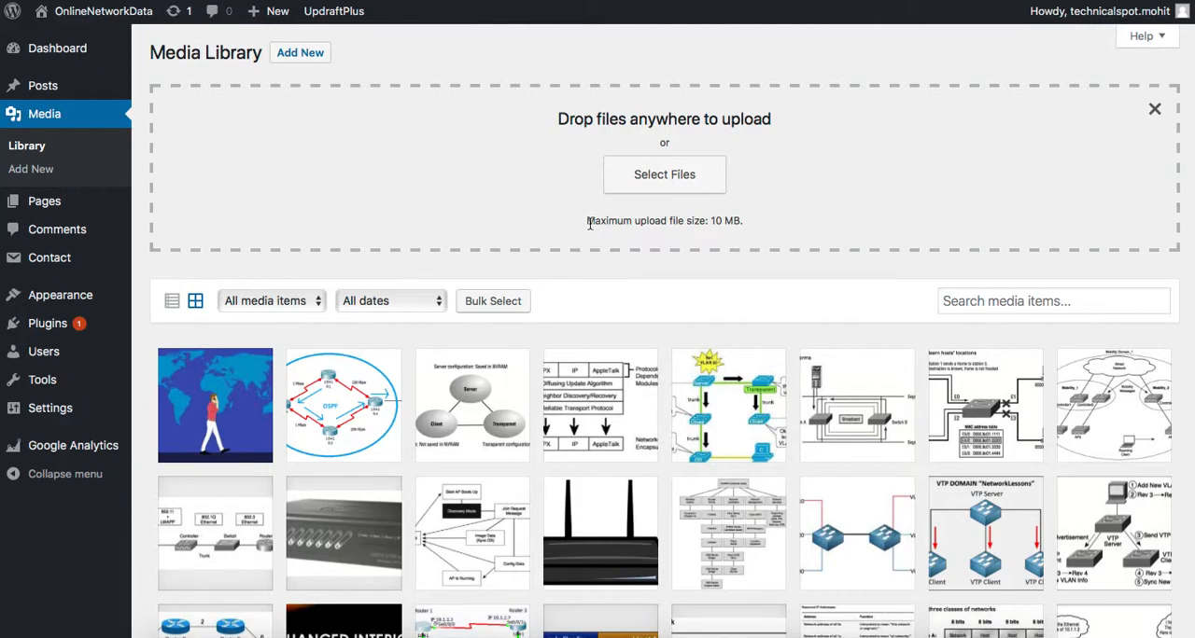
mouse_move(739, 223)
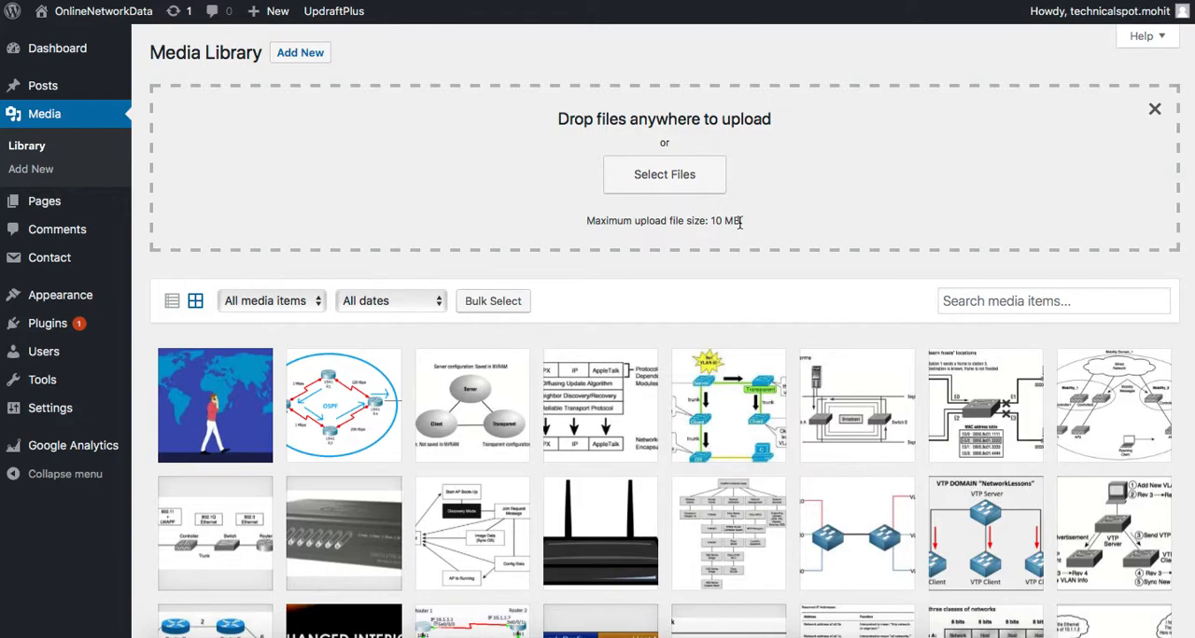
mouse_move(586, 224)
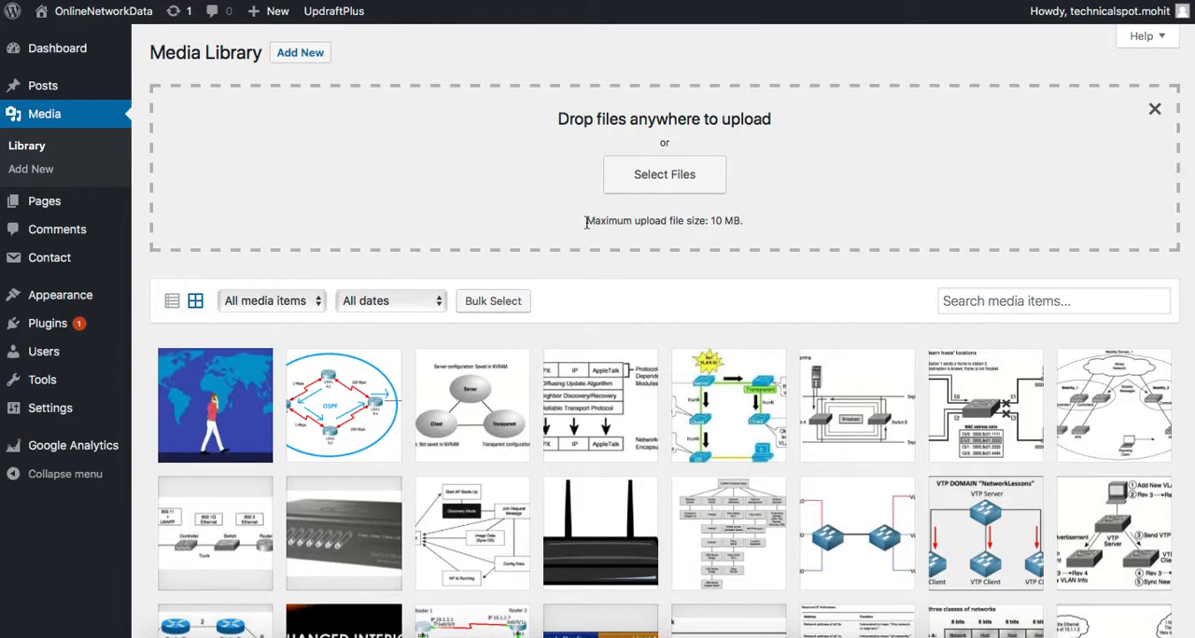
triple_click(665, 223)
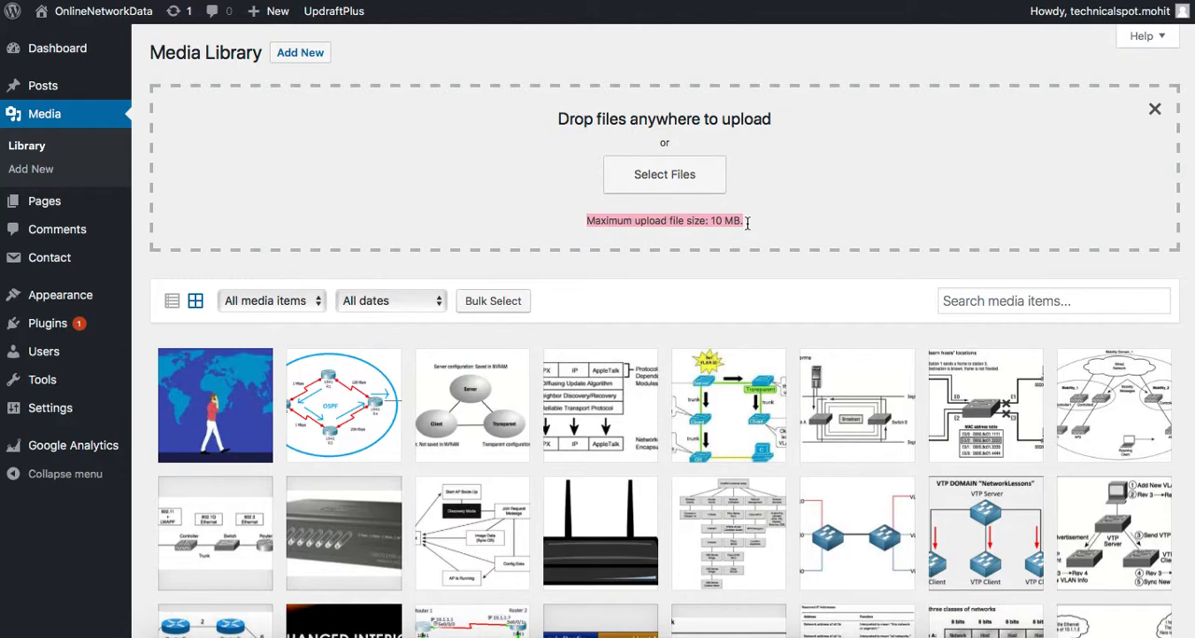
mouse_move(763, 91)
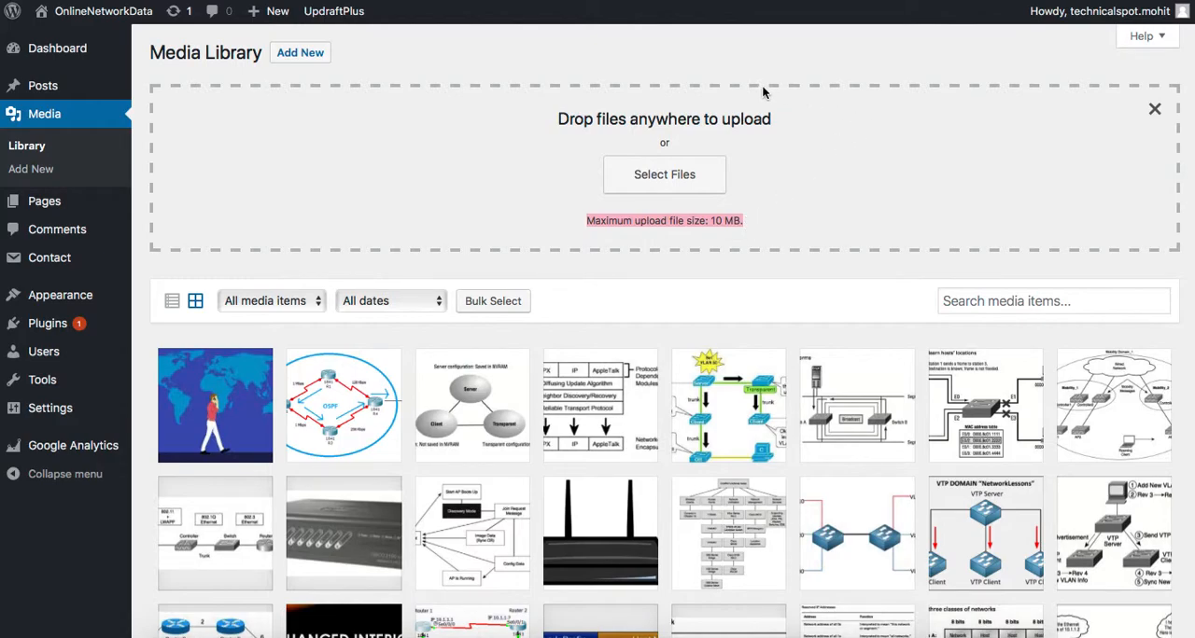
mouse_move(597, 69)
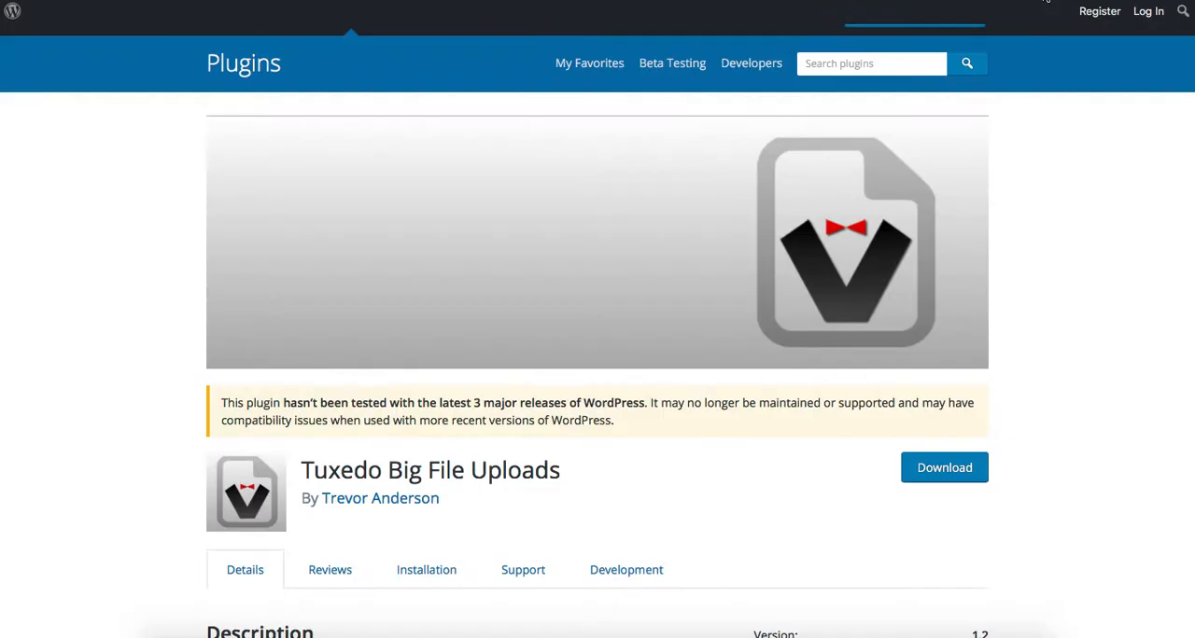
mouse_move(299, 478)
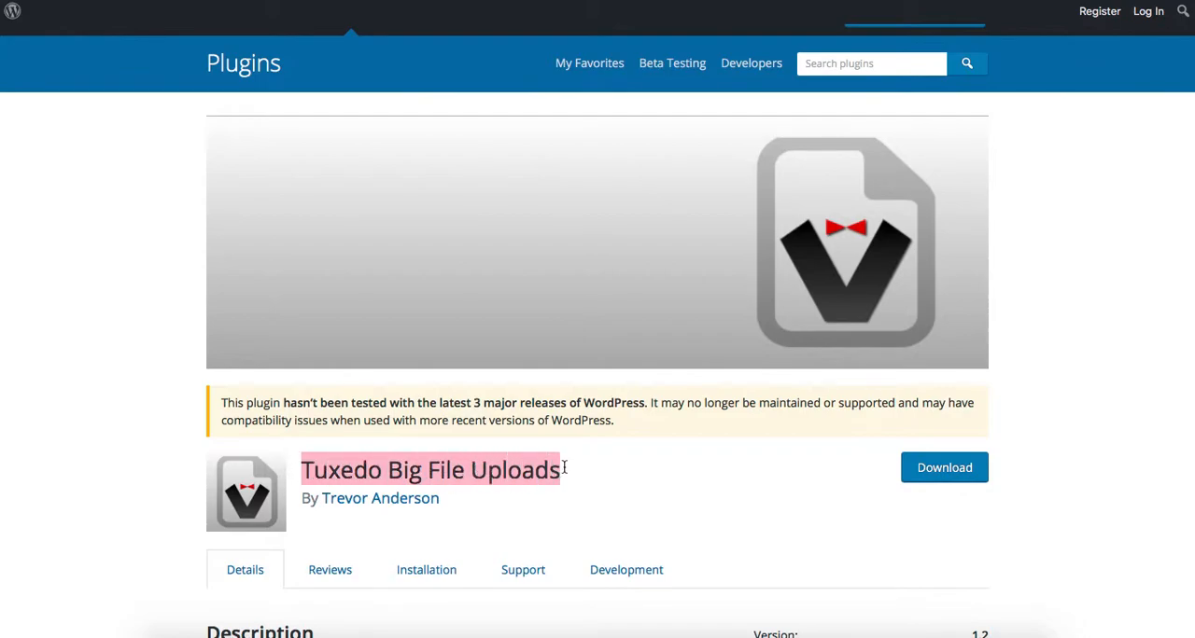
mouse_move(650, 493)
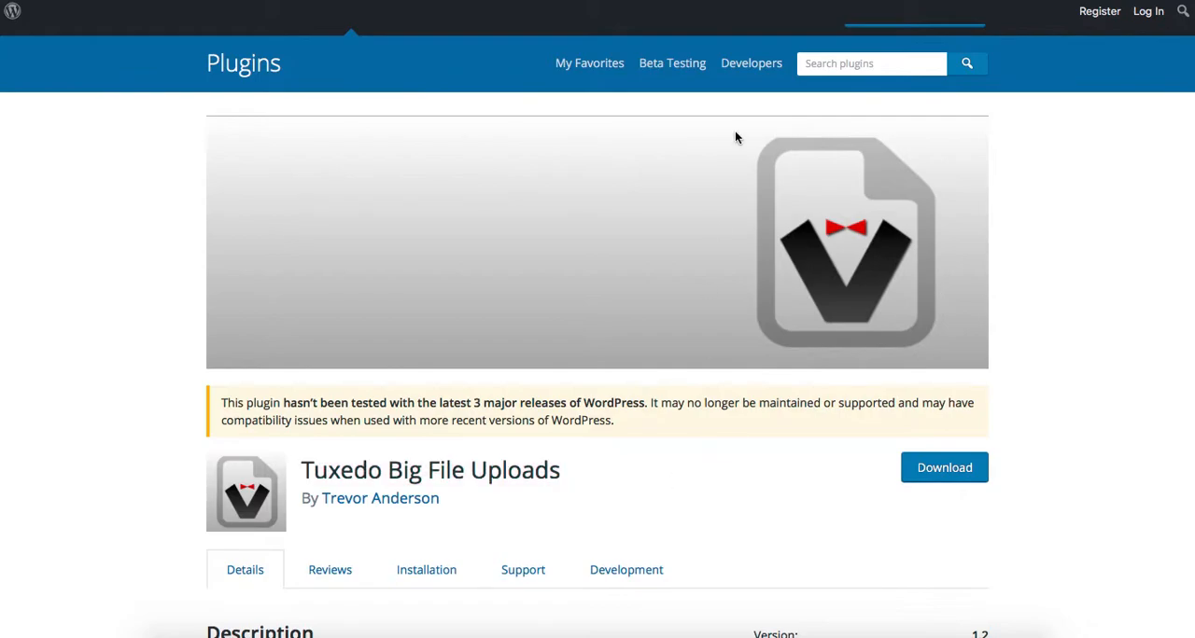
mouse_move(780, 12)
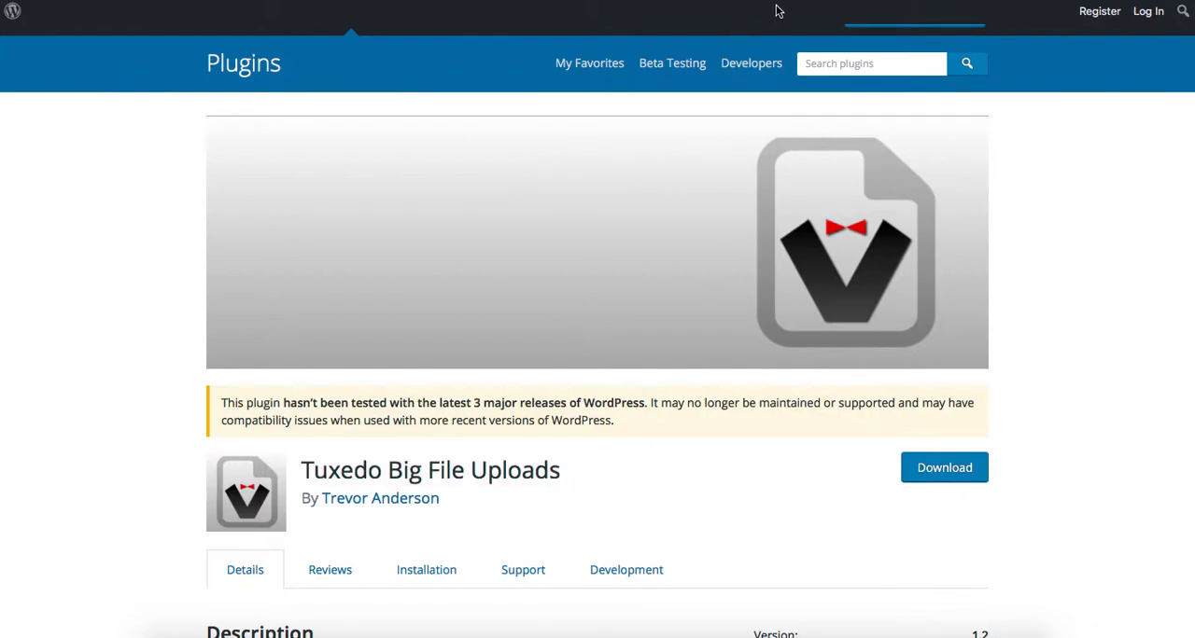
mouse_move(526, 4)
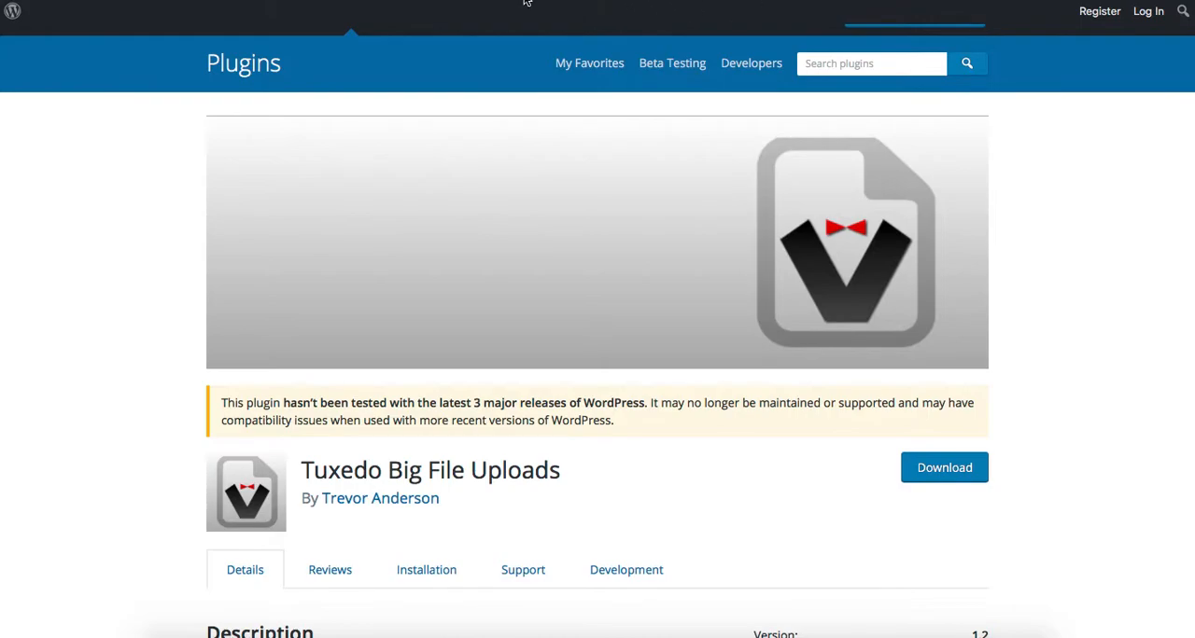
mouse_move(279, 2)
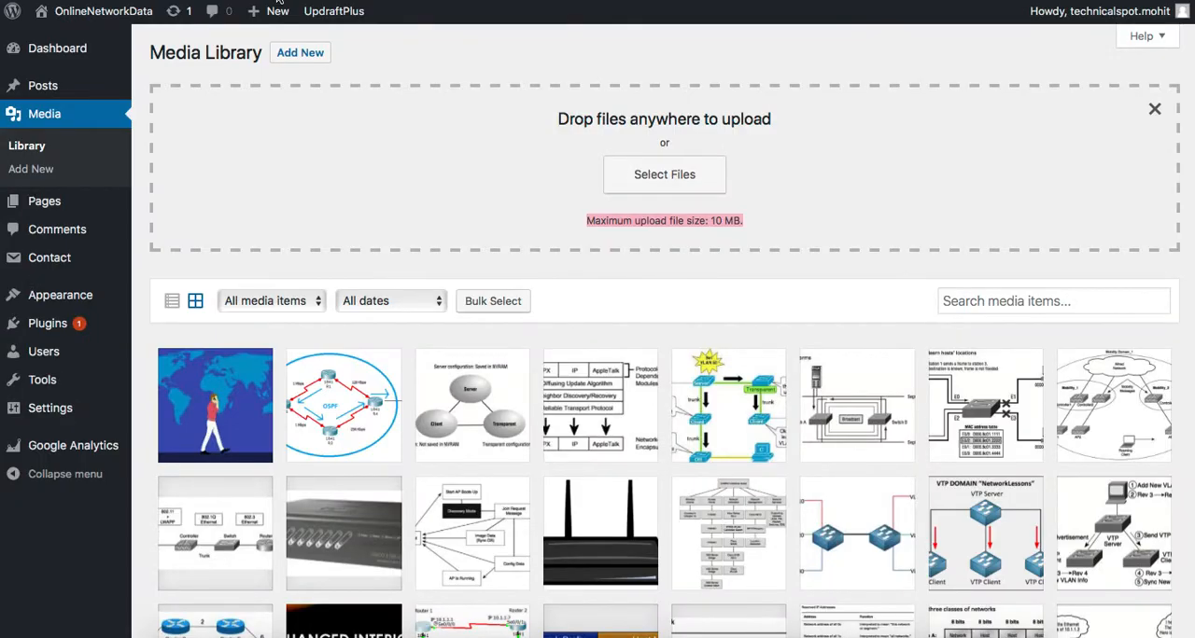
mouse_move(172, 142)
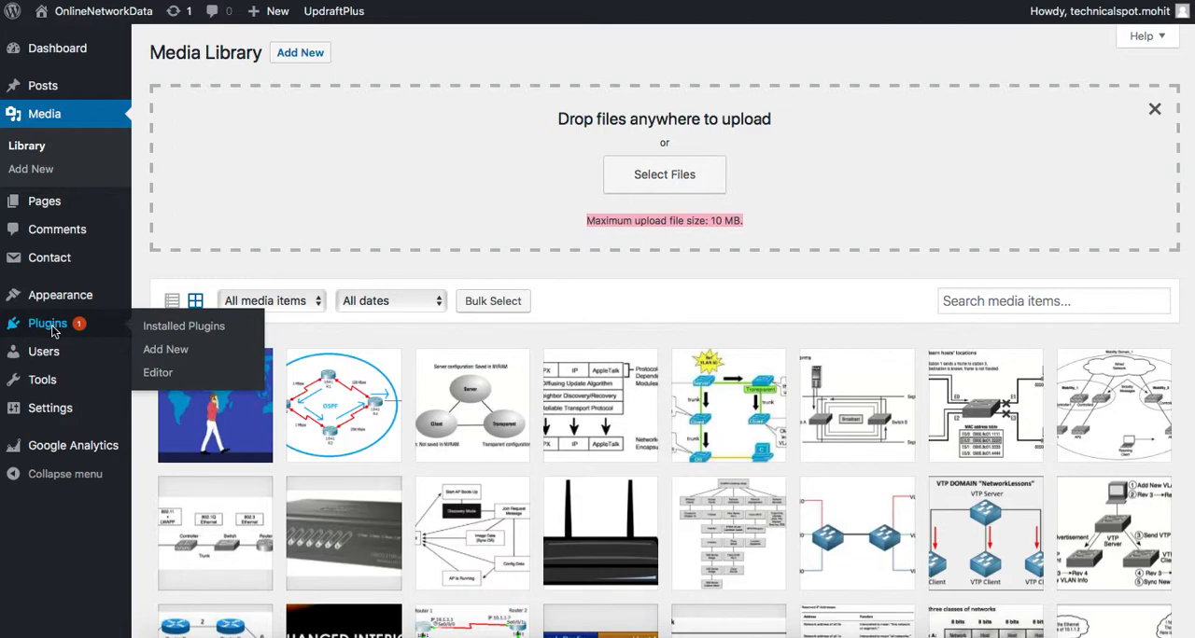
- Search the Add Plugins page for 'Tuxedo Big File Uploads'
click(182, 325)
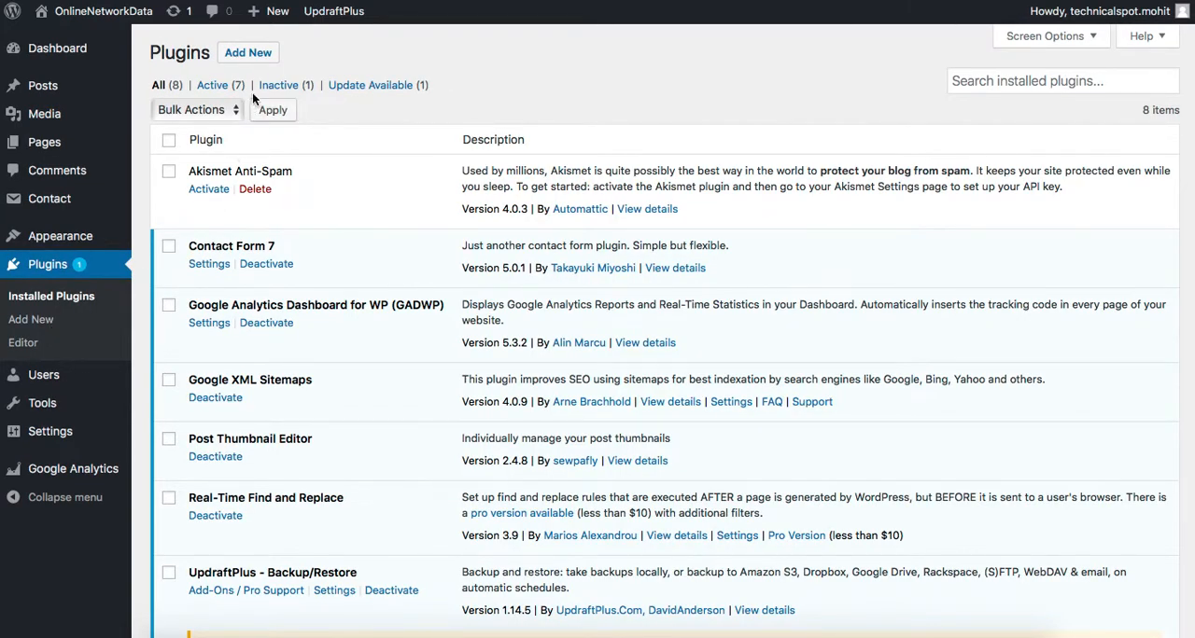
mouse_move(249, 52)
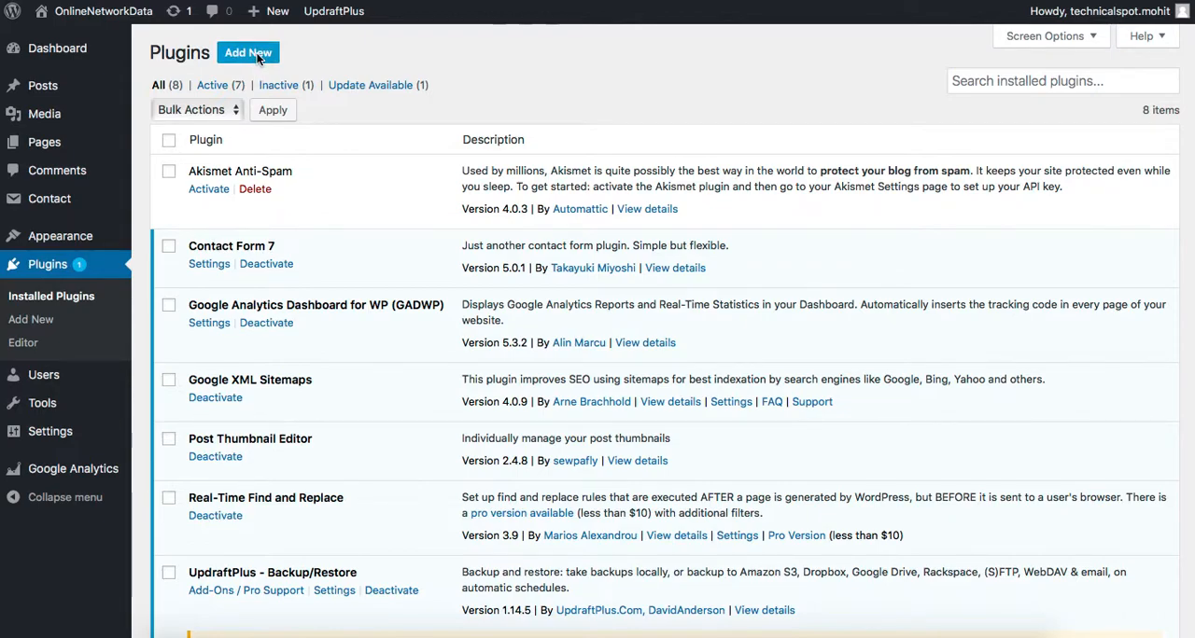
click(247, 52)
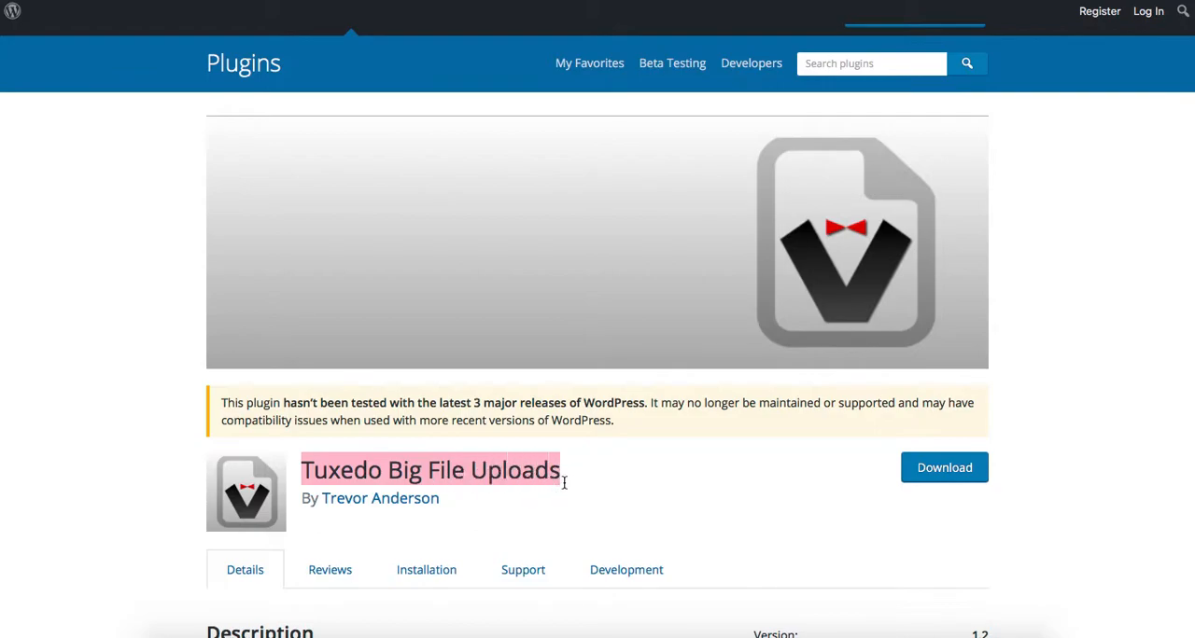
mouse_move(209, 15)
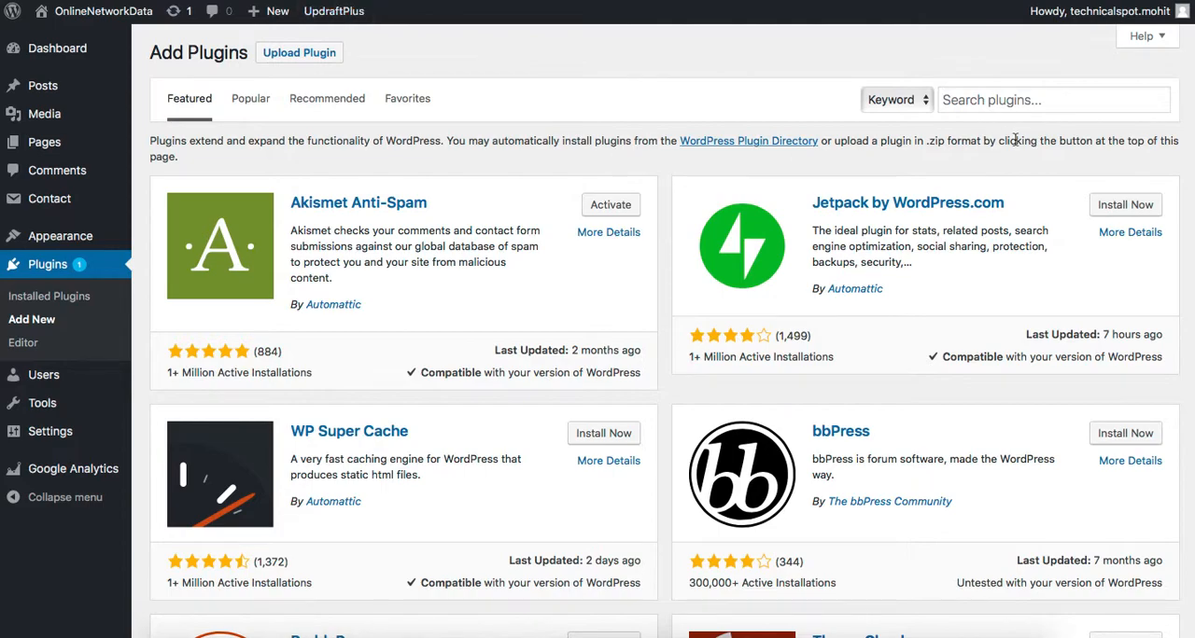
text(Tuxedo Big File Uploads)
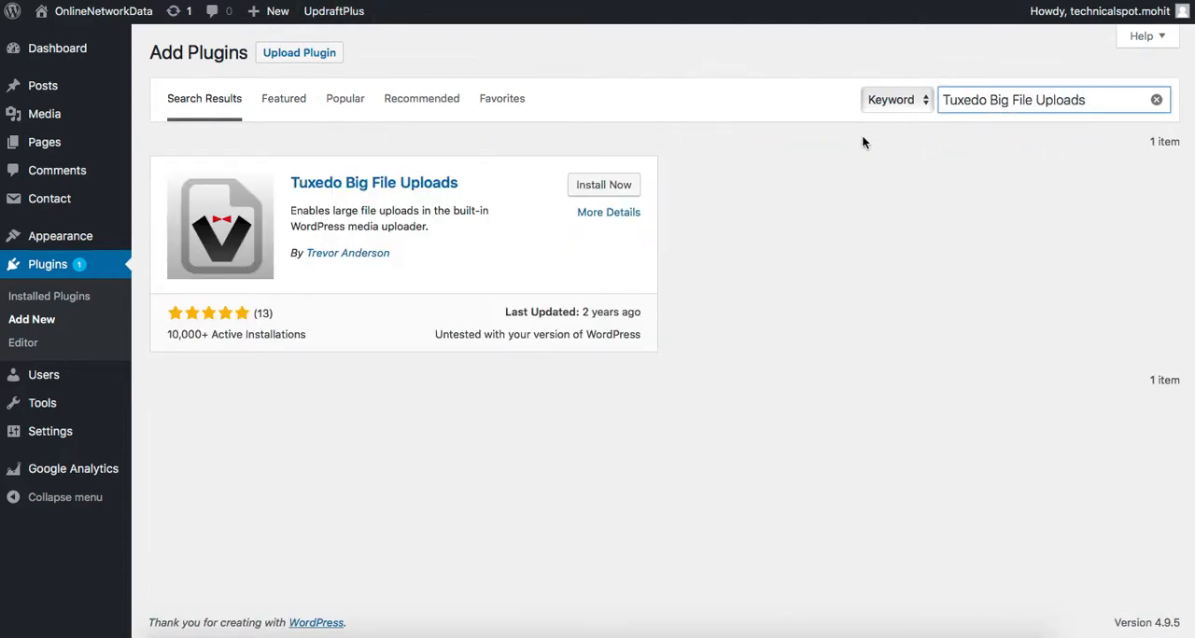
mouse_move(612, 149)
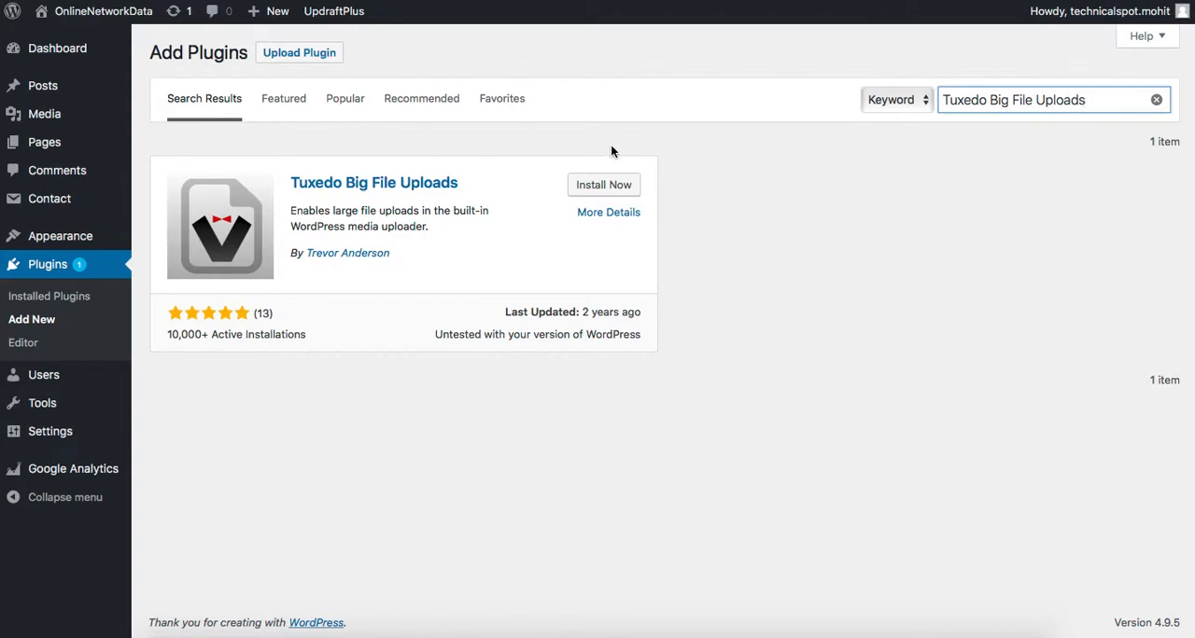
- Install and activate Tuxedo Big File Uploads, confirming it in the Installed Plugins list
click(603, 185)
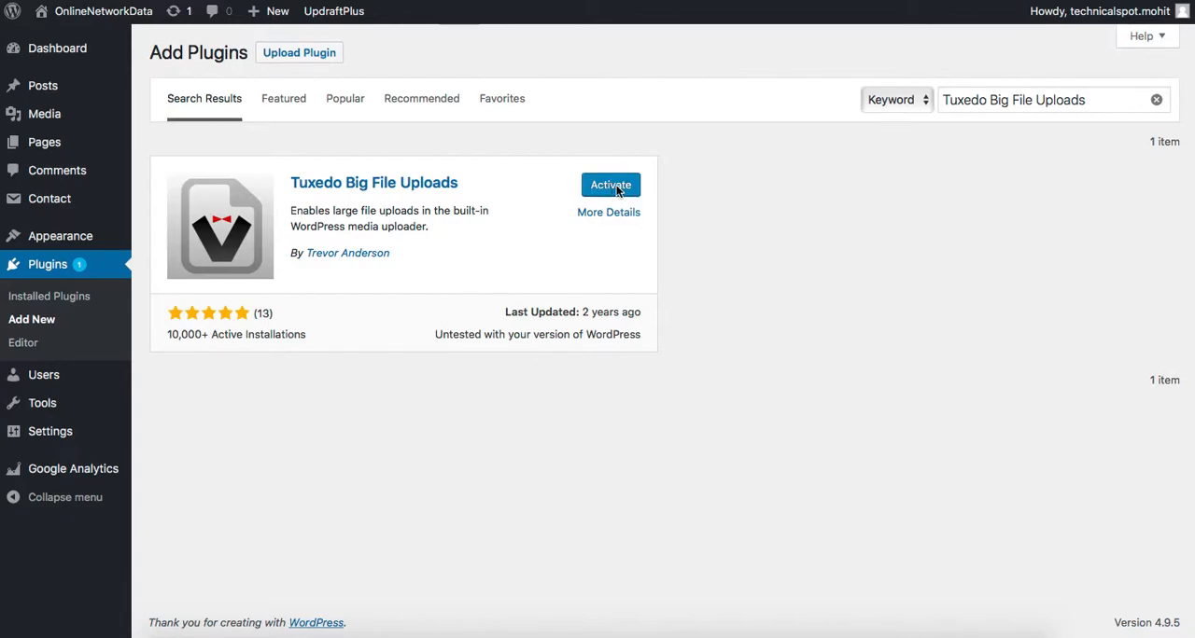
click(611, 185)
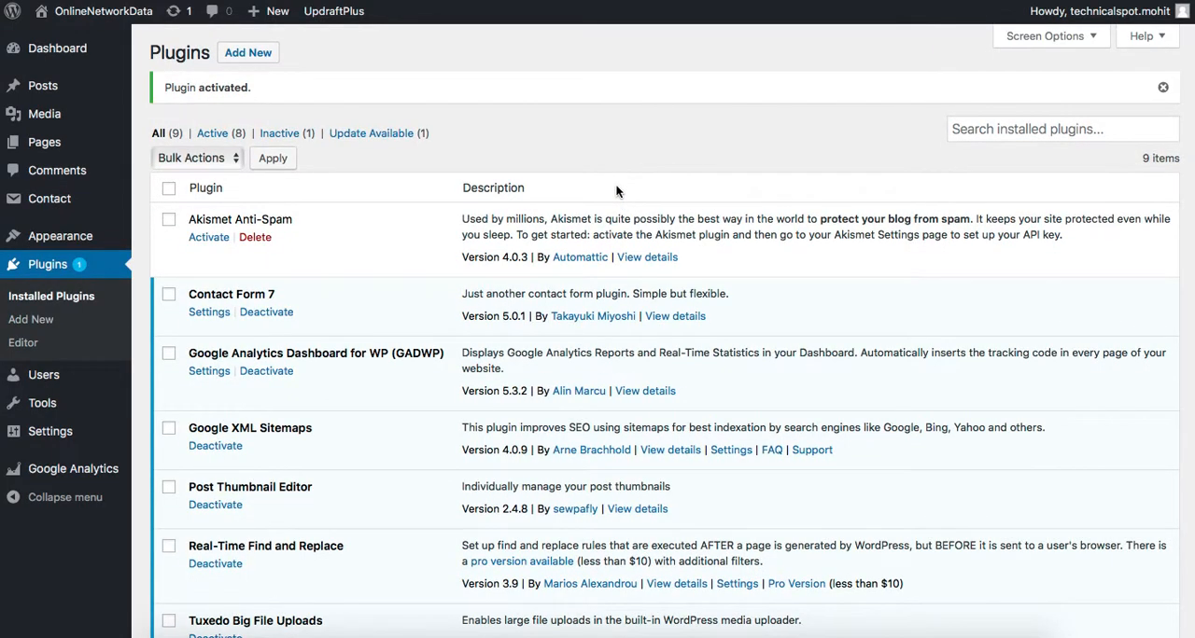
mouse_move(624, 164)
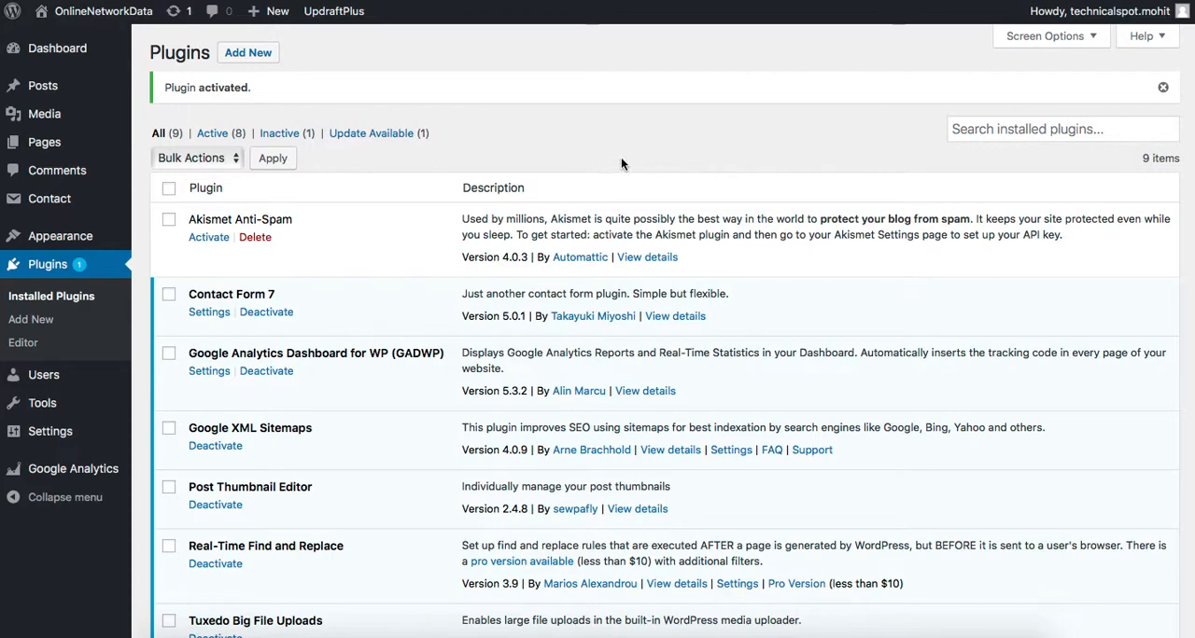
mouse_move(690, 166)
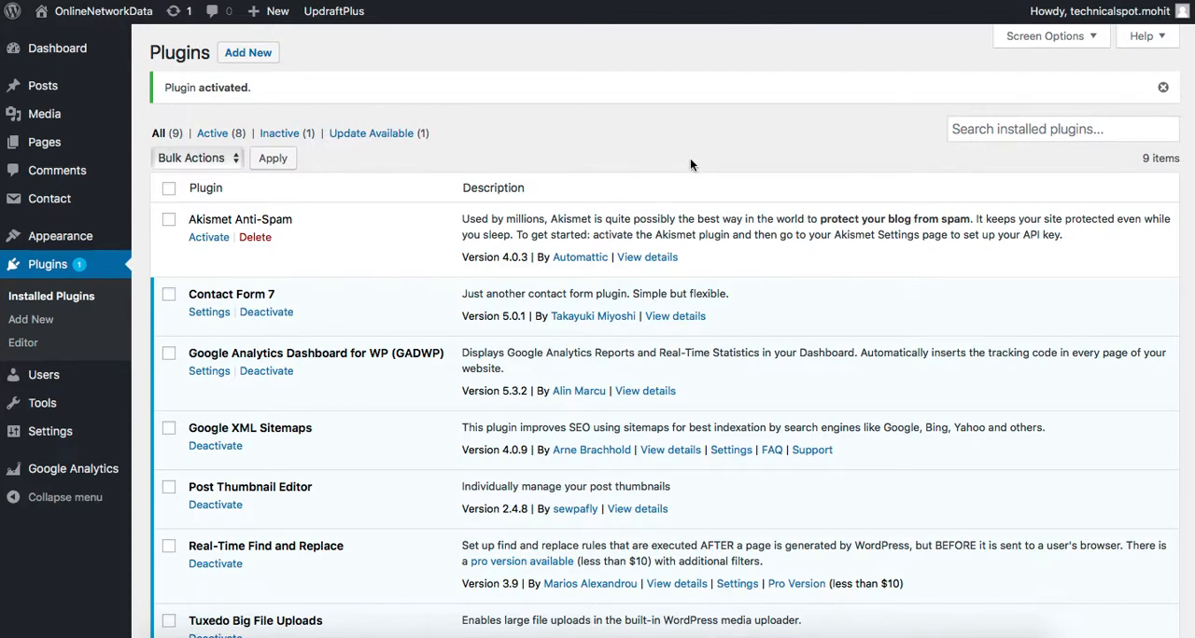
scroll(down, 3)
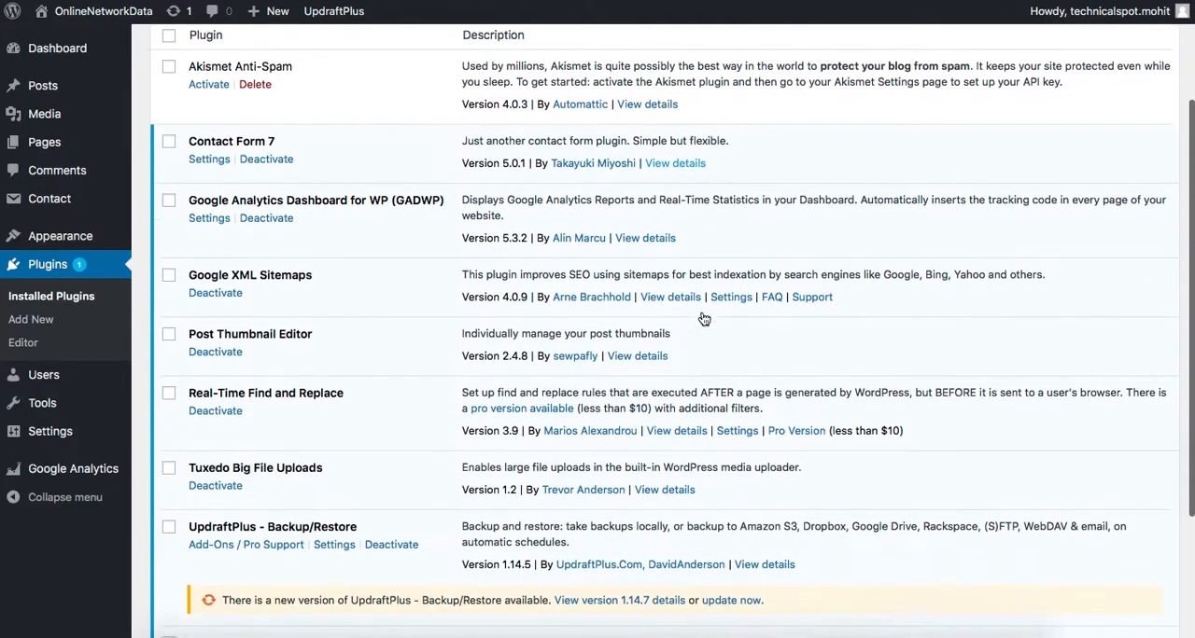
scroll(down, 3)
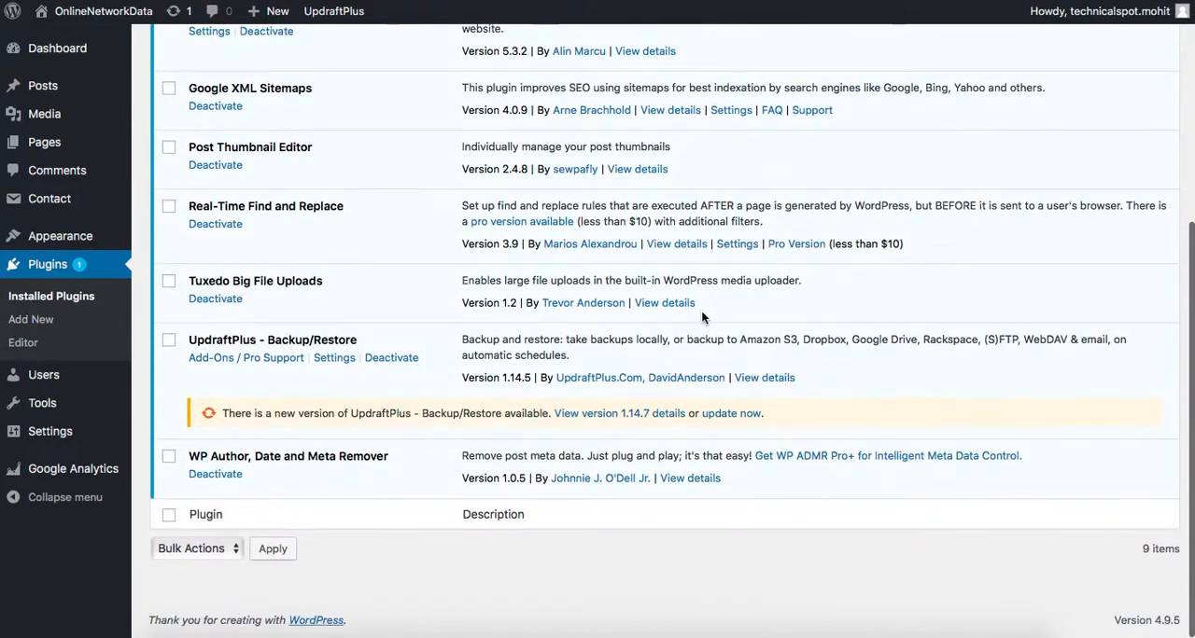
scroll(up, 3)
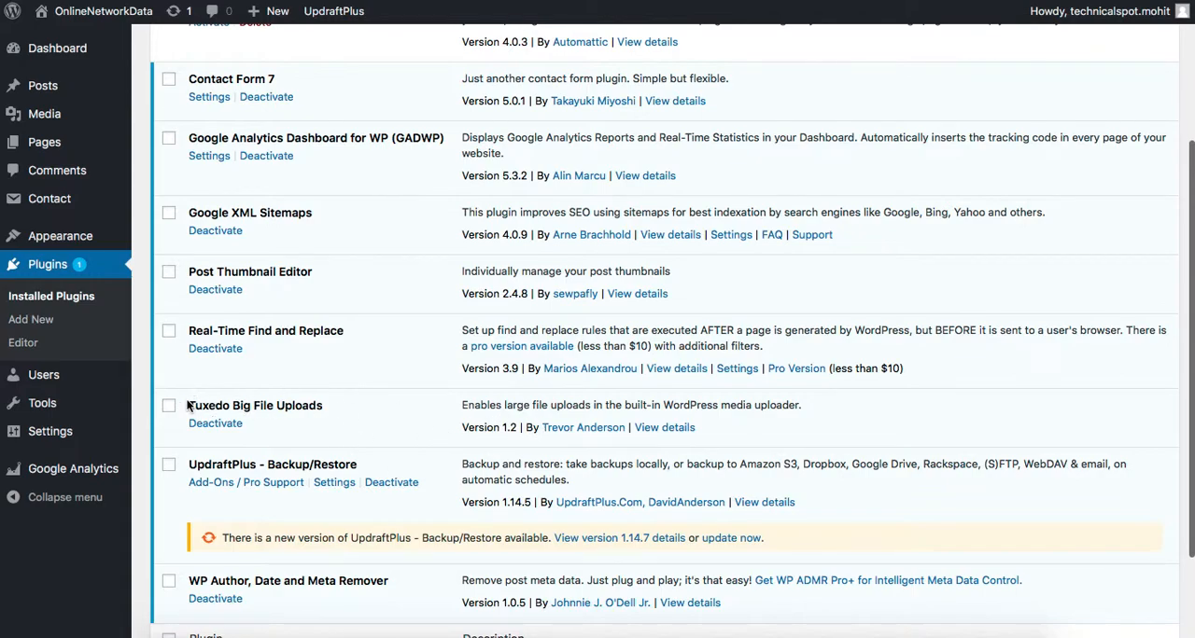
mouse_move(287, 422)
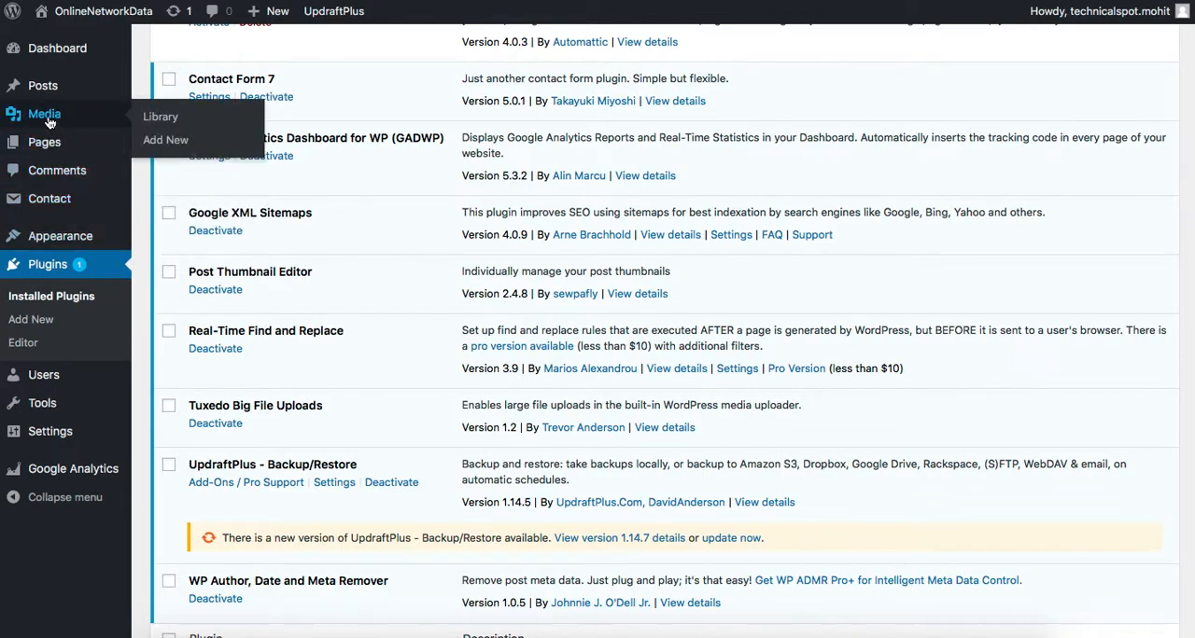
mouse_move(165, 140)
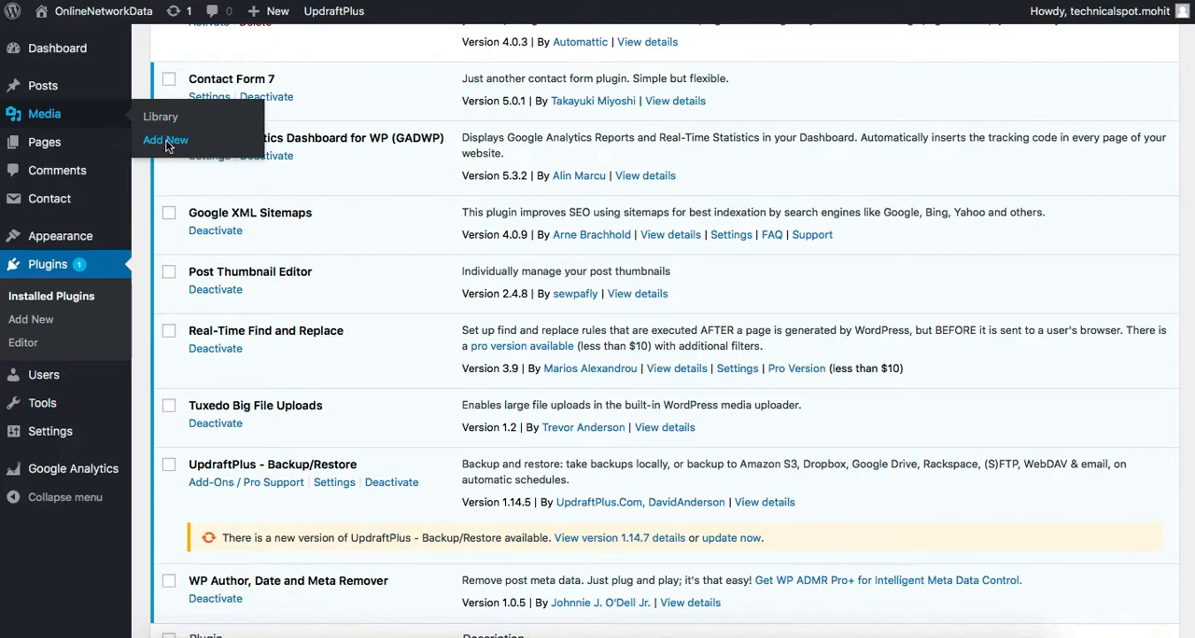
- Check Media > Add New, which now reports a maximum upload file size of 0 B
click(165, 138)
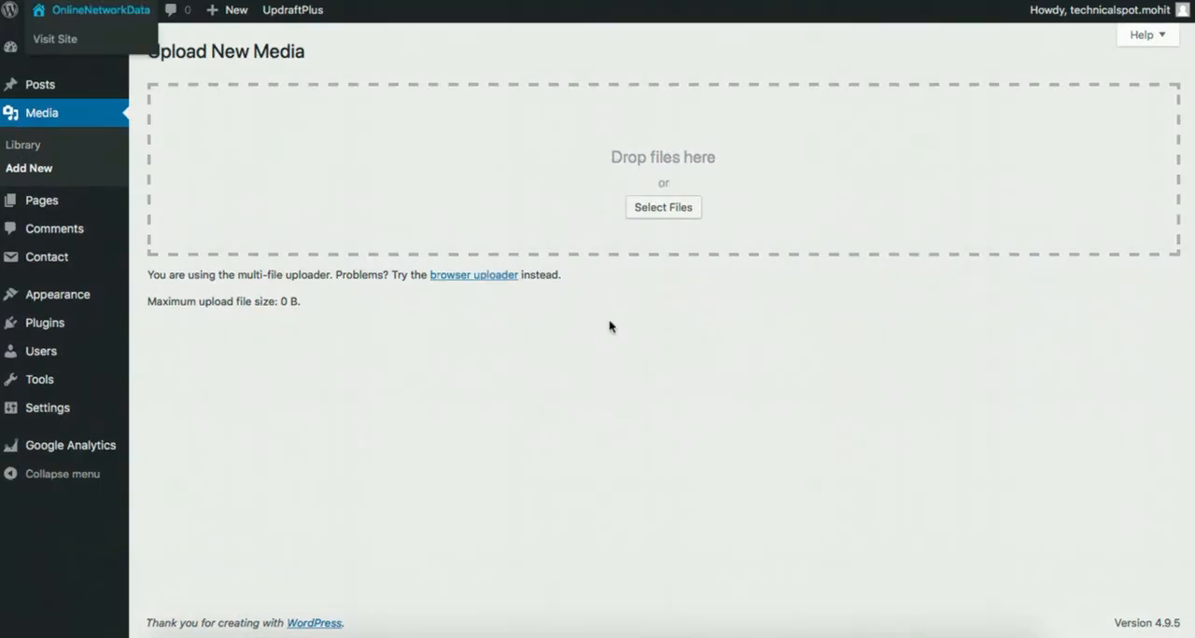
mouse_move(286, 321)
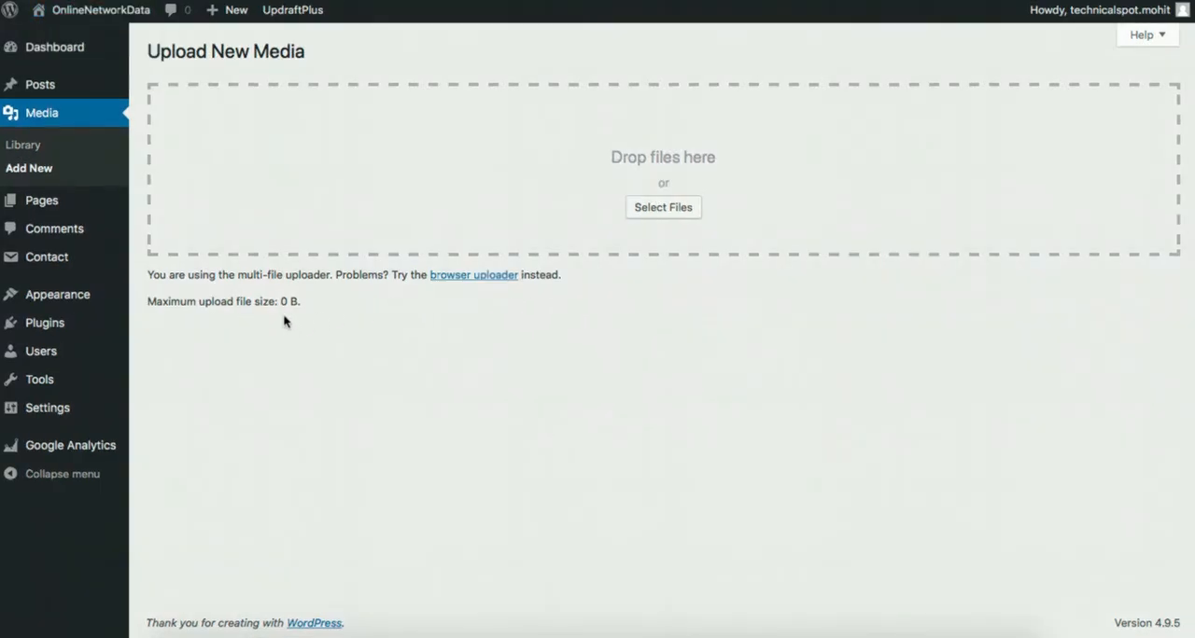
mouse_move(292, 304)
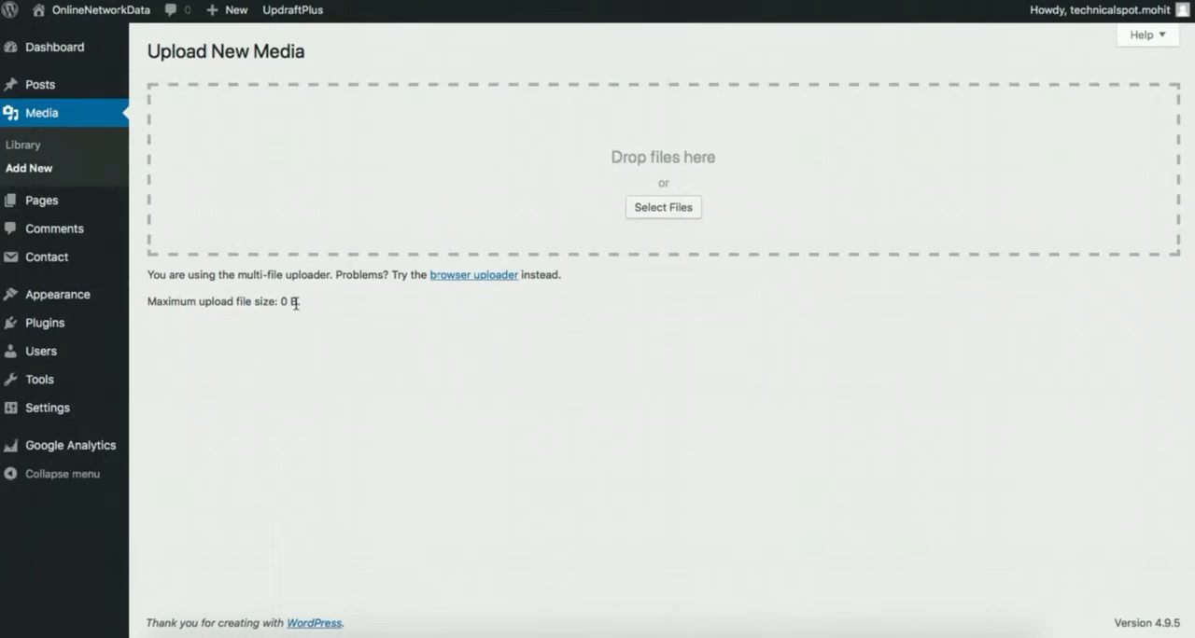
mouse_move(267, 358)
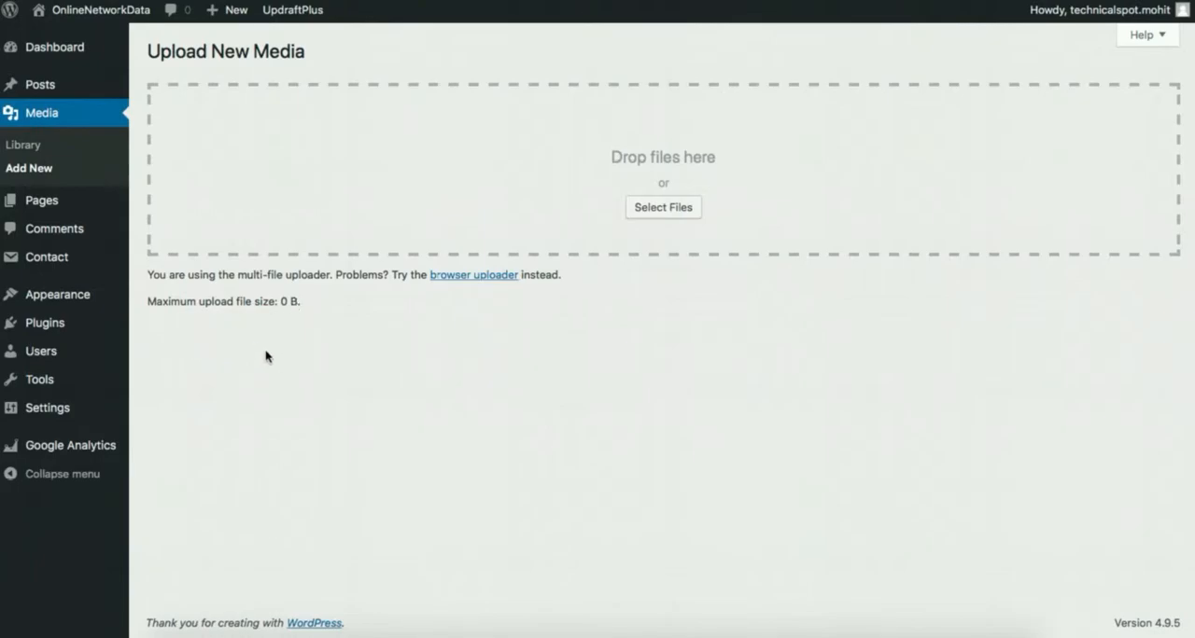
mouse_move(136, 329)
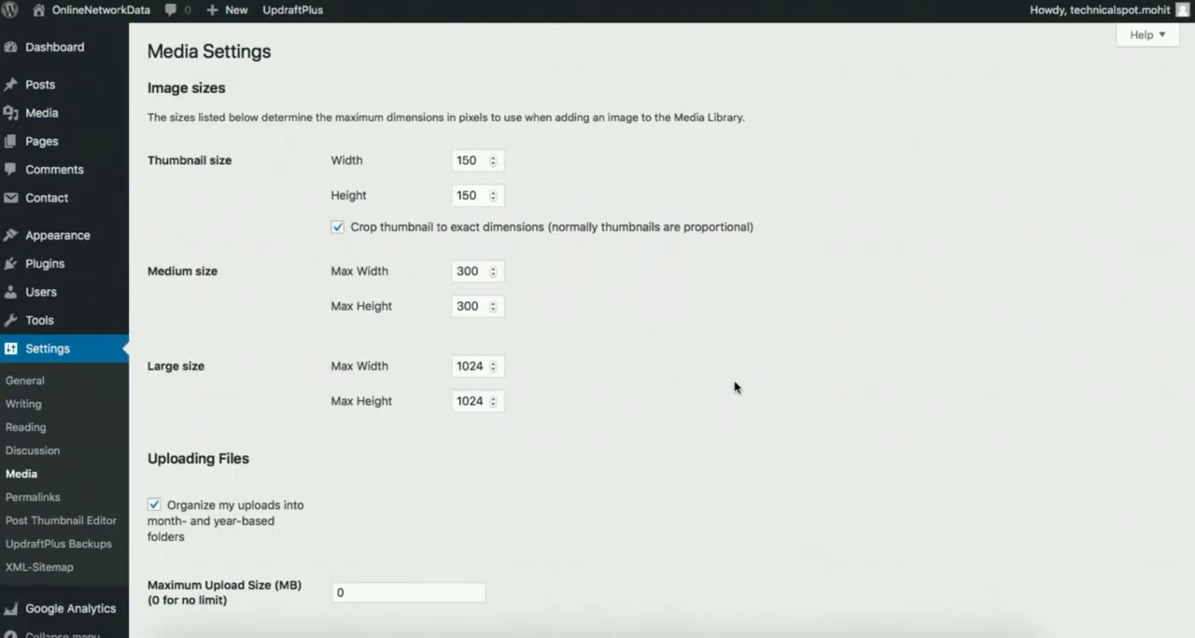
- Enter 1000 as the Maximum Upload Size (MB) in Media Settings
scroll(down, 3)
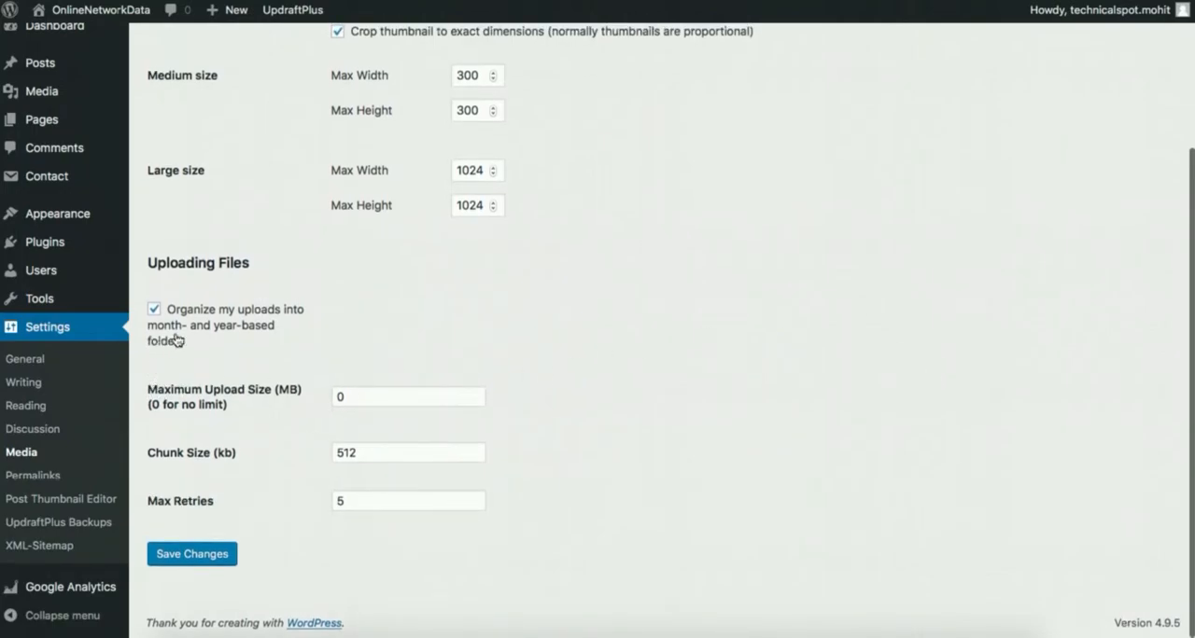
mouse_move(312, 318)
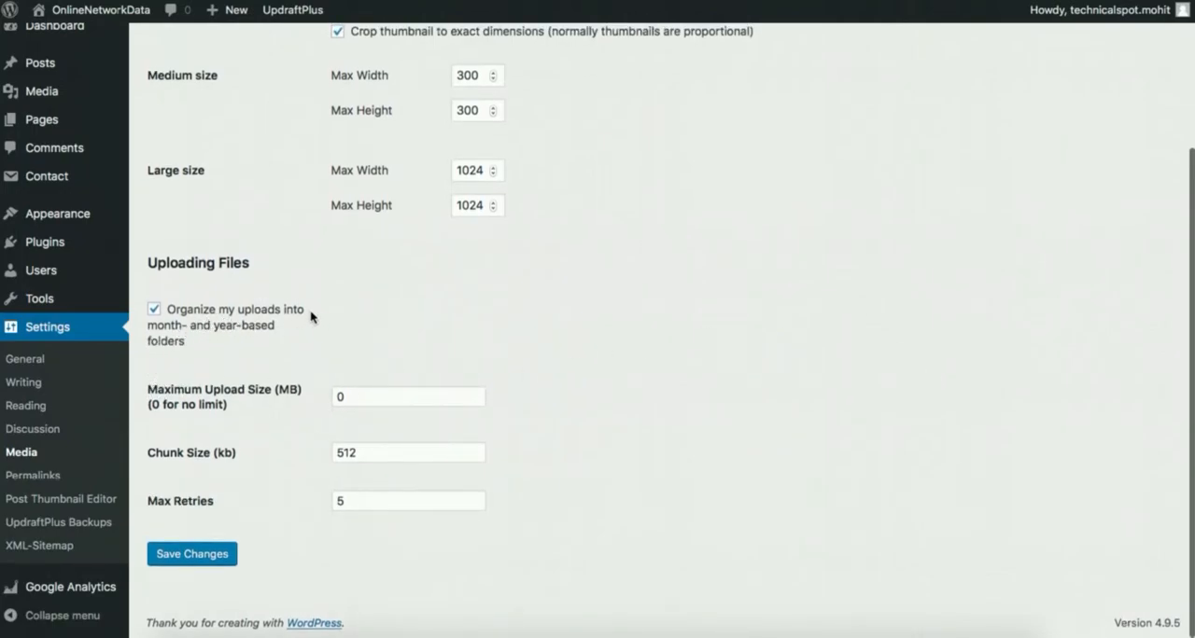
mouse_move(207, 344)
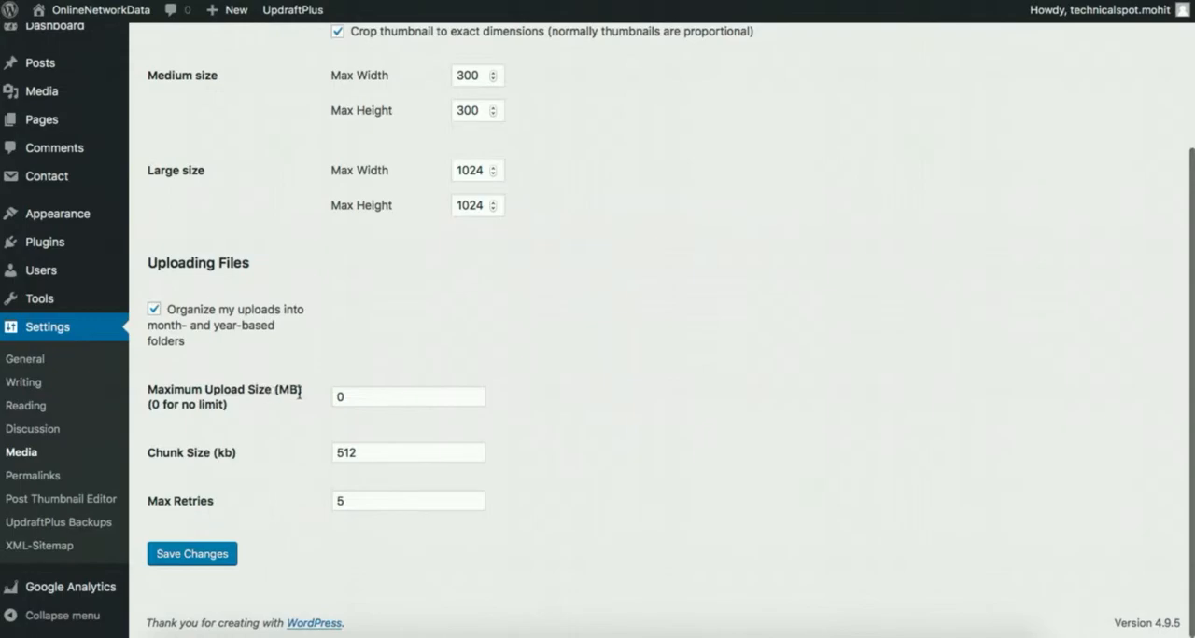
click(407, 396)
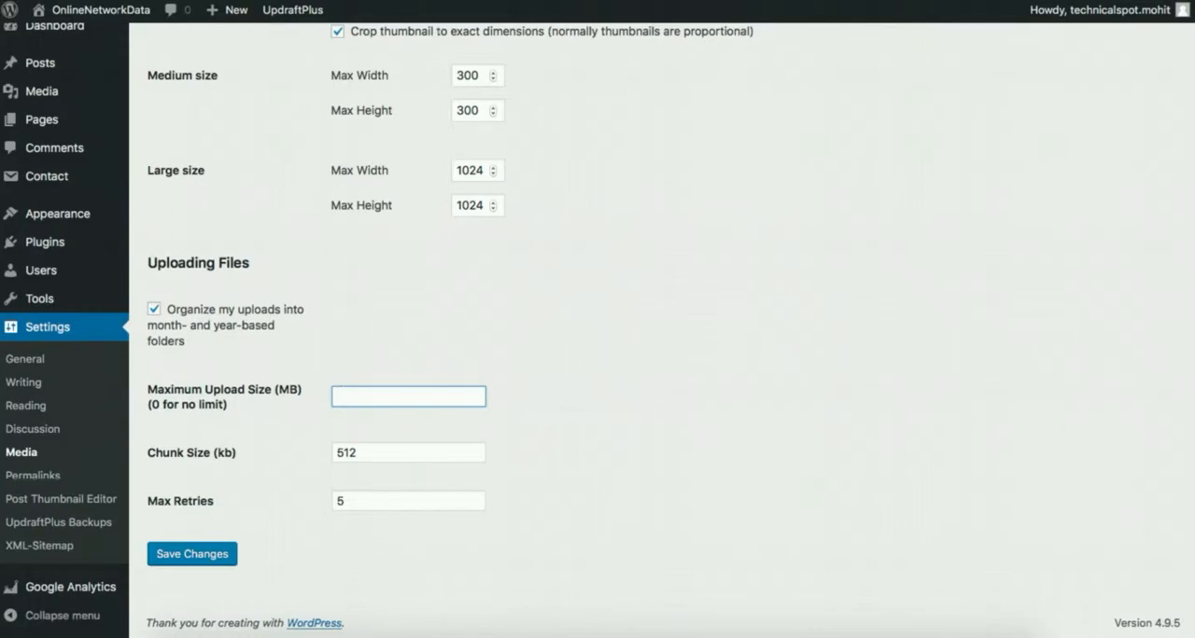
text(1000)
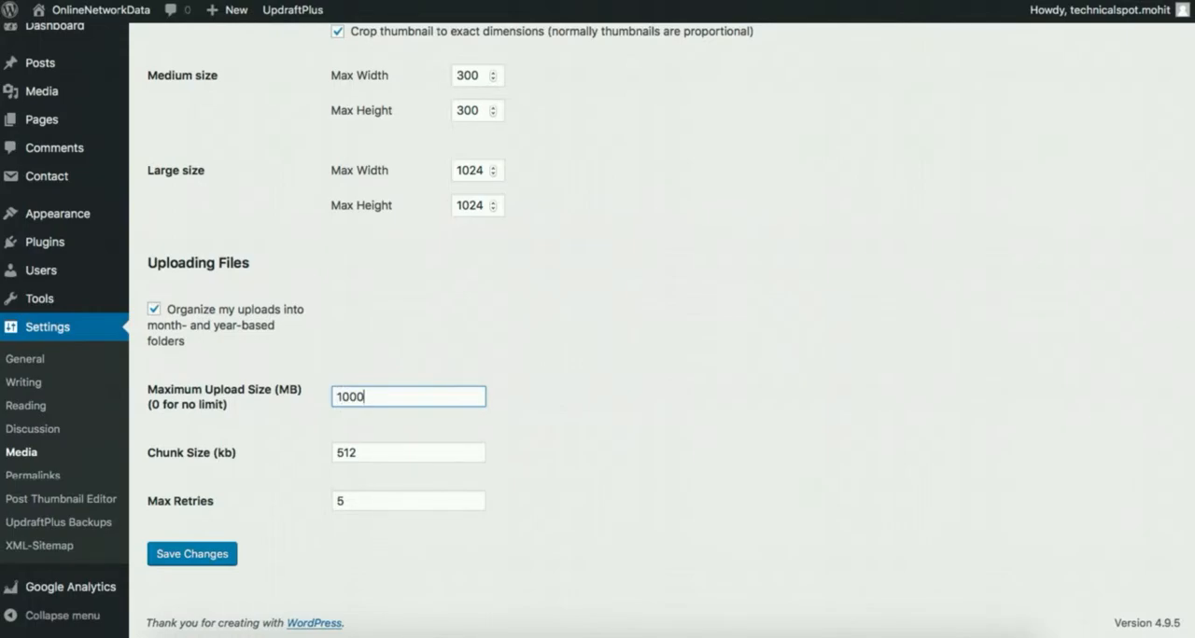
mouse_move(643, 429)
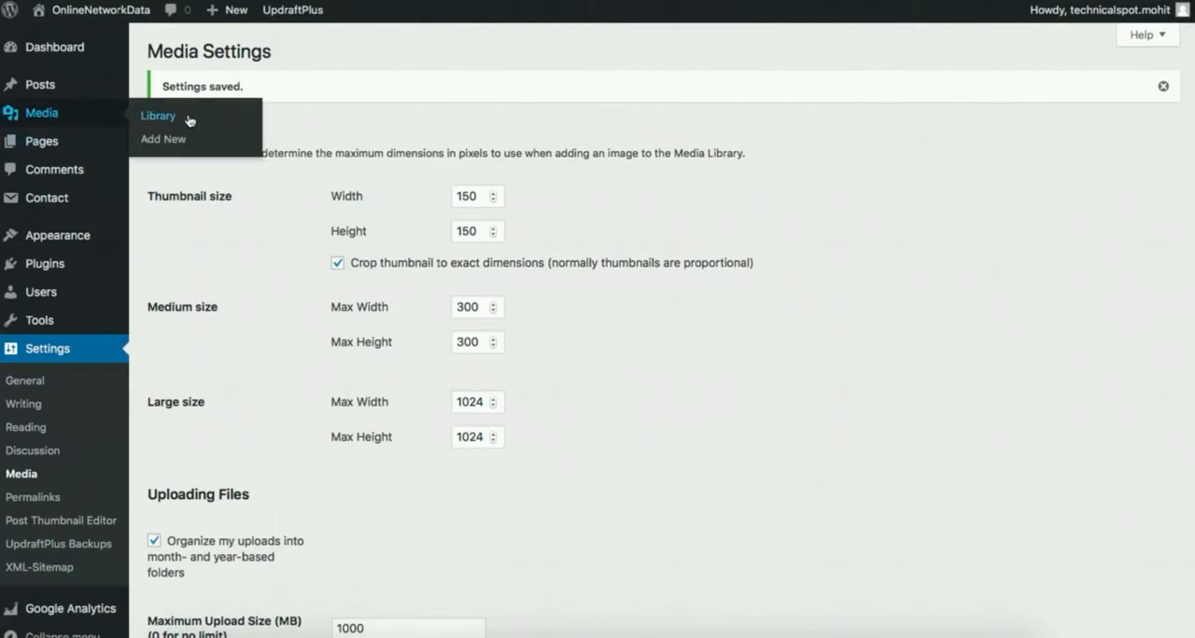
mouse_move(176, 138)
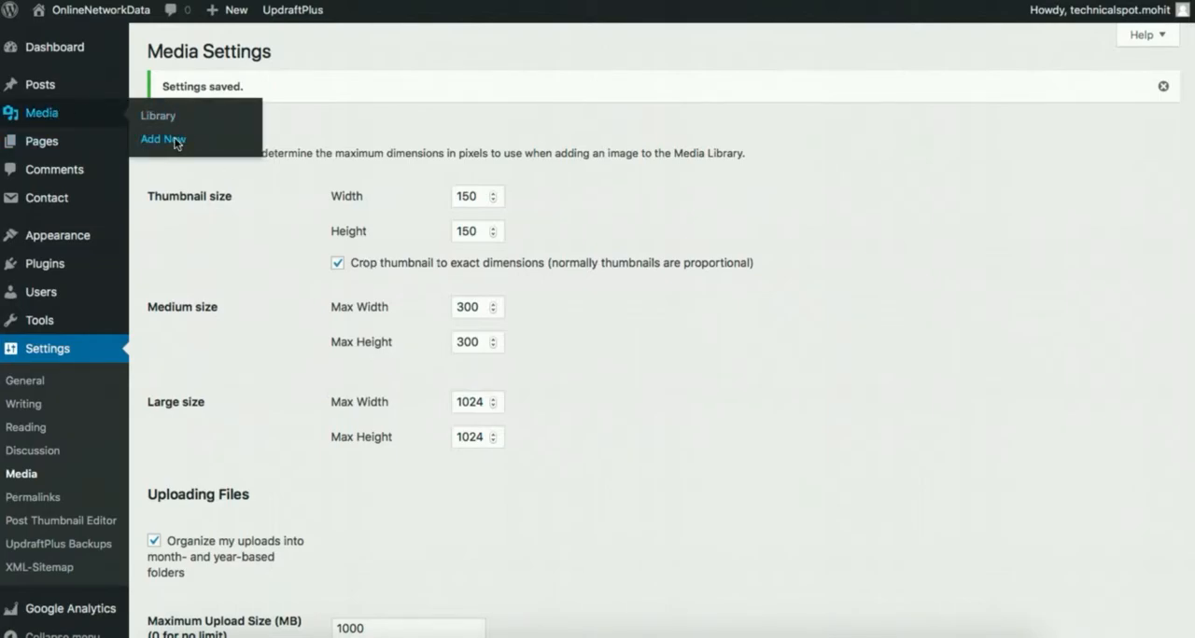
- Verify Media > Add New now shows 'Maximum upload file size: 1,000 MB'
click(160, 138)
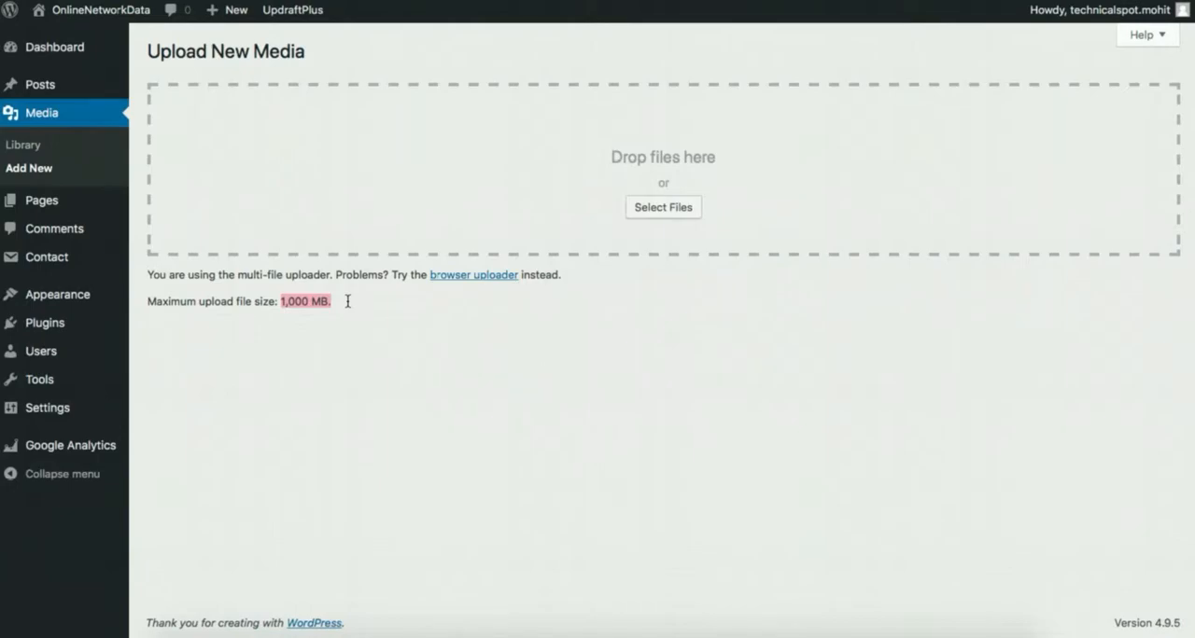
mouse_move(924, 366)
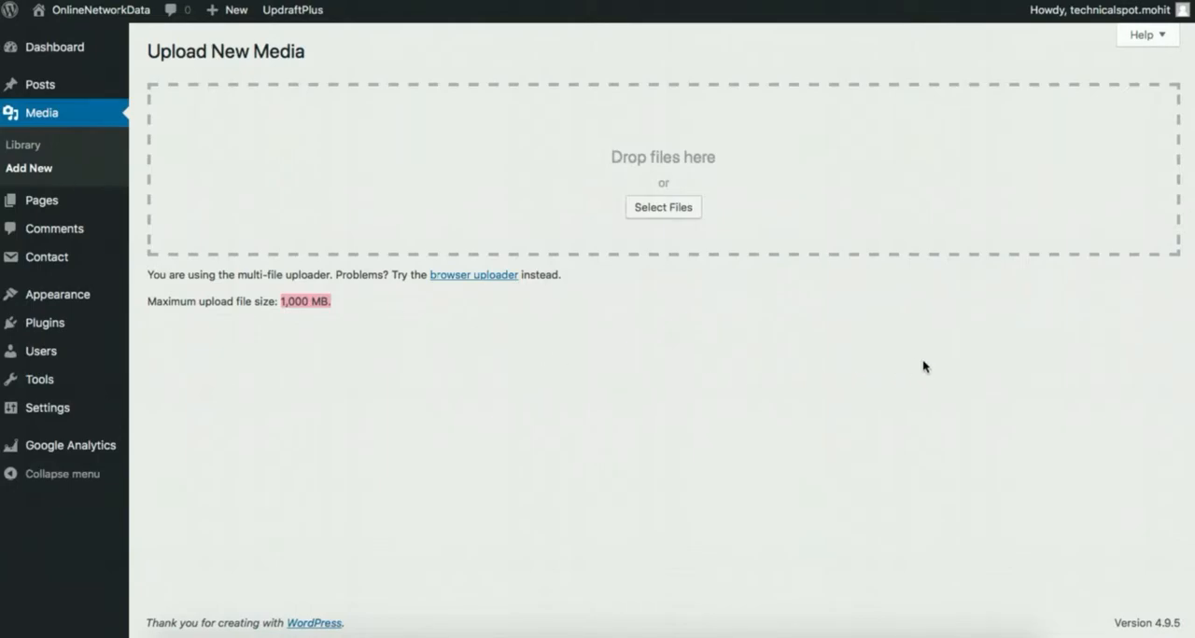
mouse_move(1032, 347)
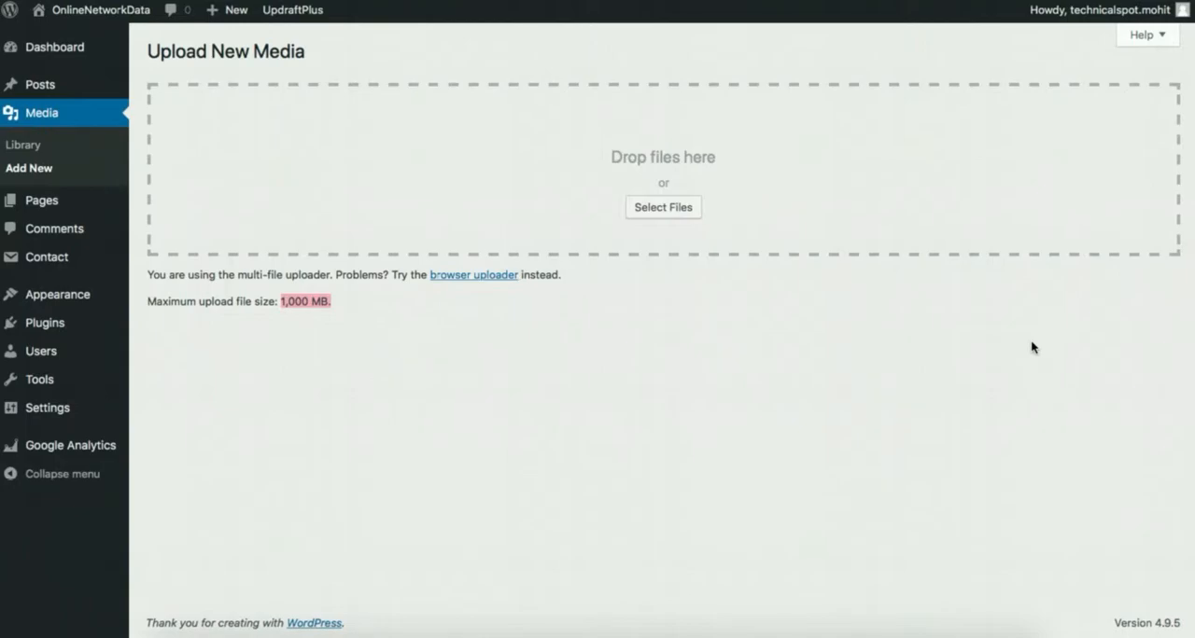
mouse_move(730, 11)
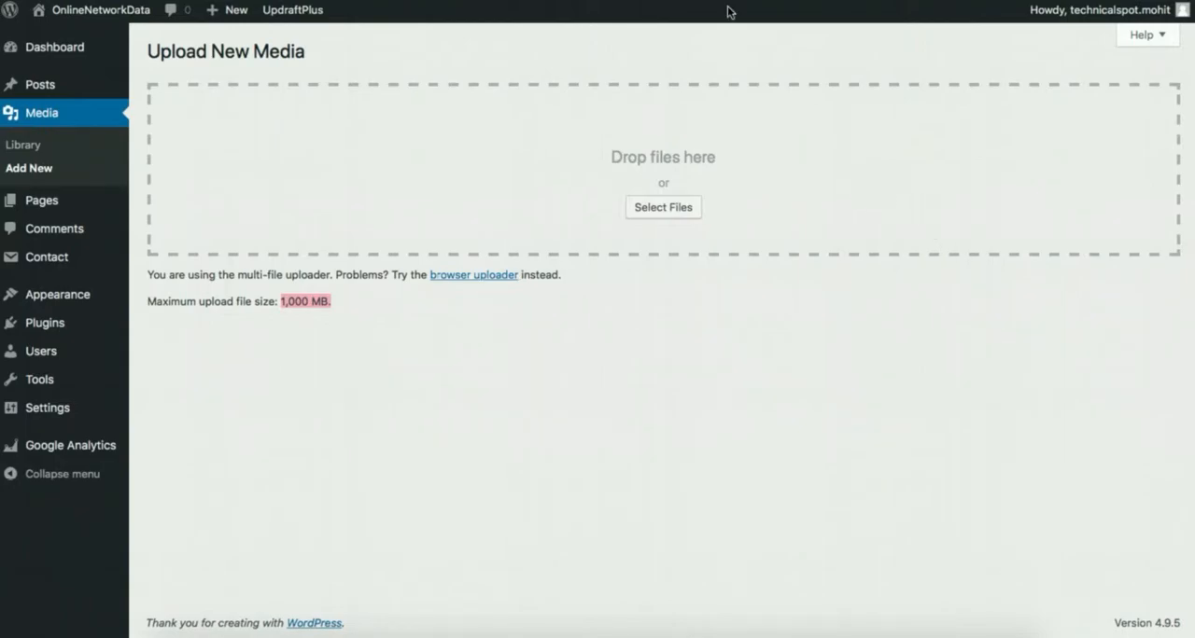